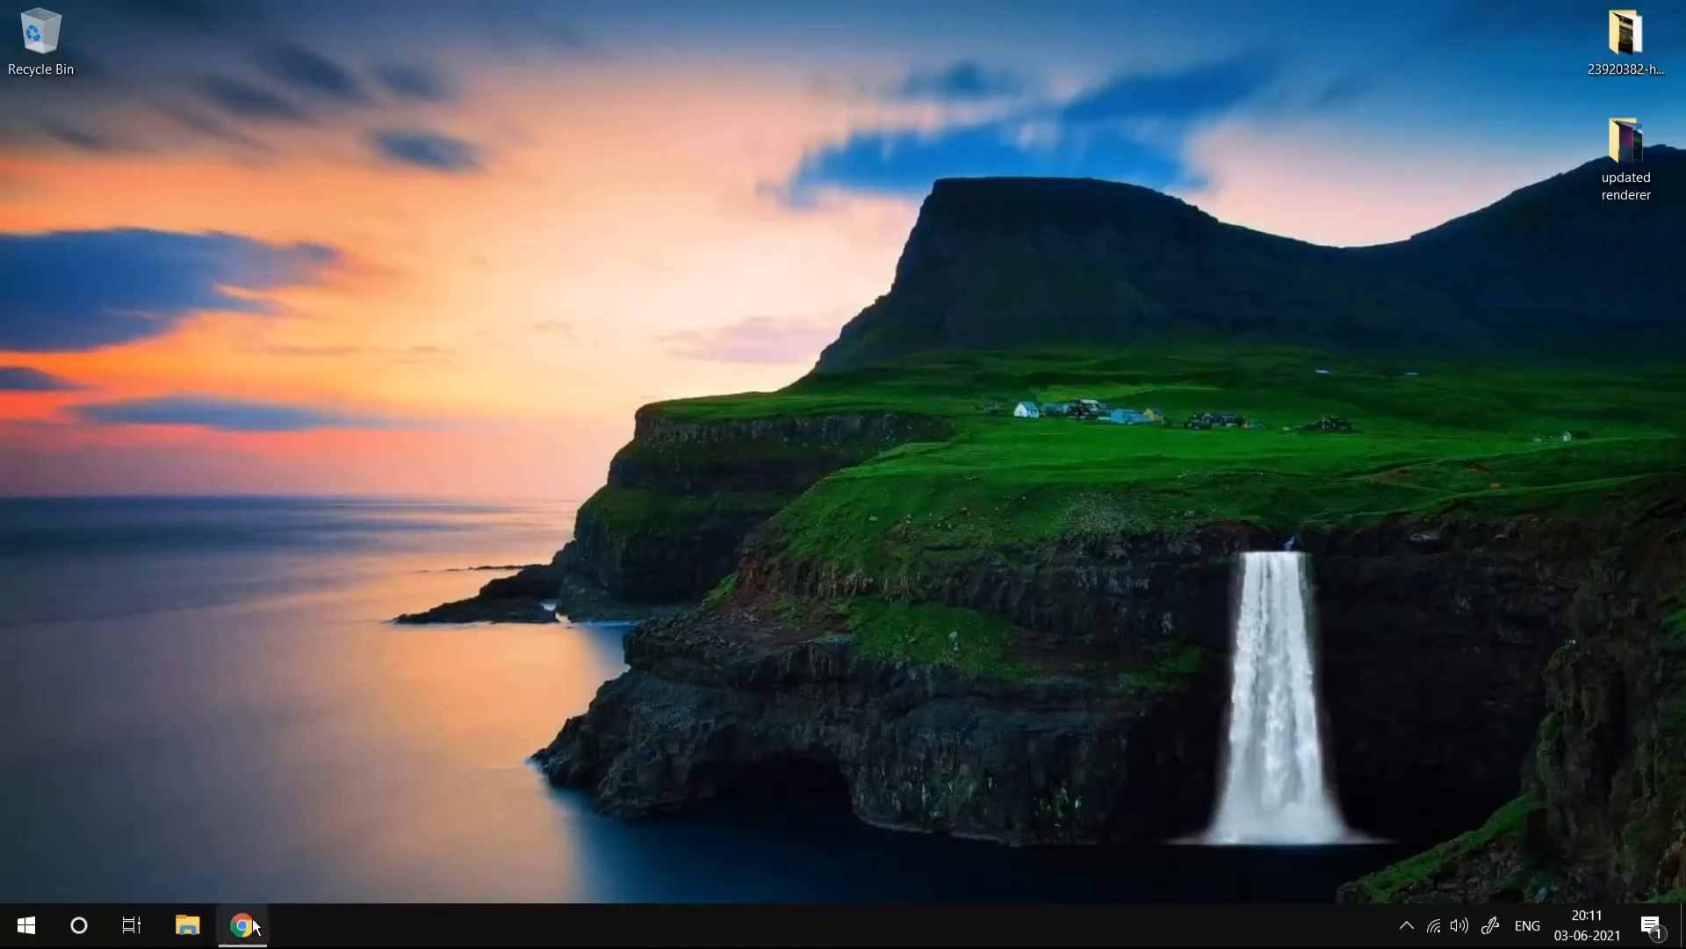
Step: Launch Chrome and open the Passwords settings page listing the three saved logins
{"action": "left_click", "coordinate": [242, 923]}
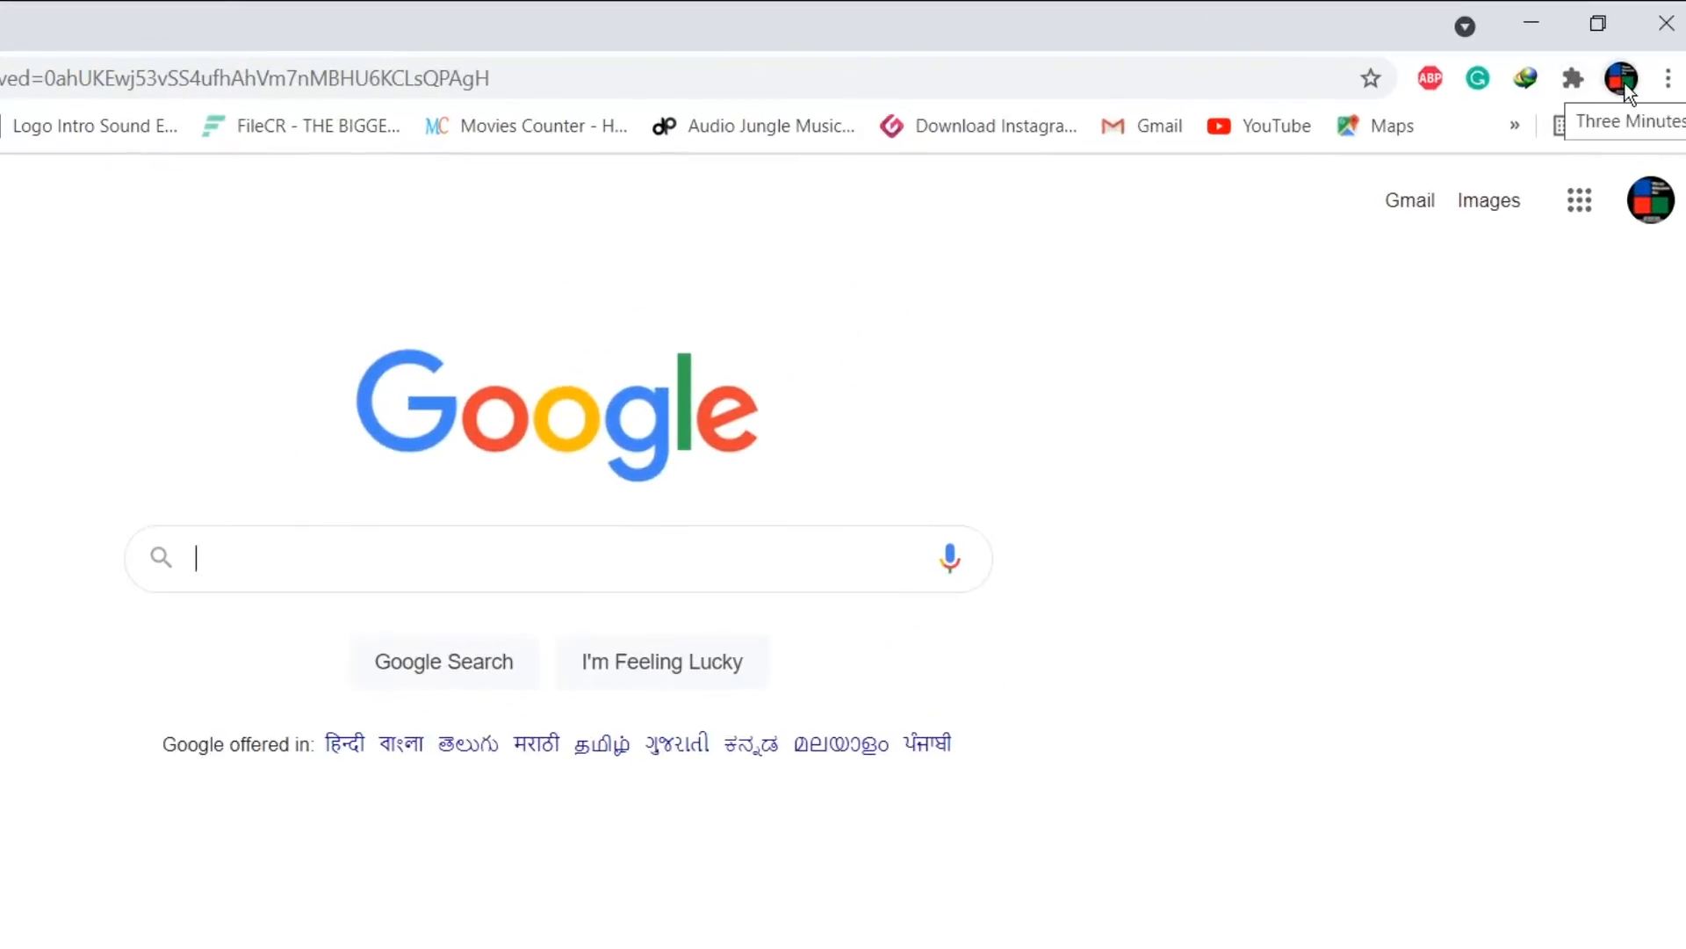
{"action": "left_click", "coordinate": [1622, 77]}
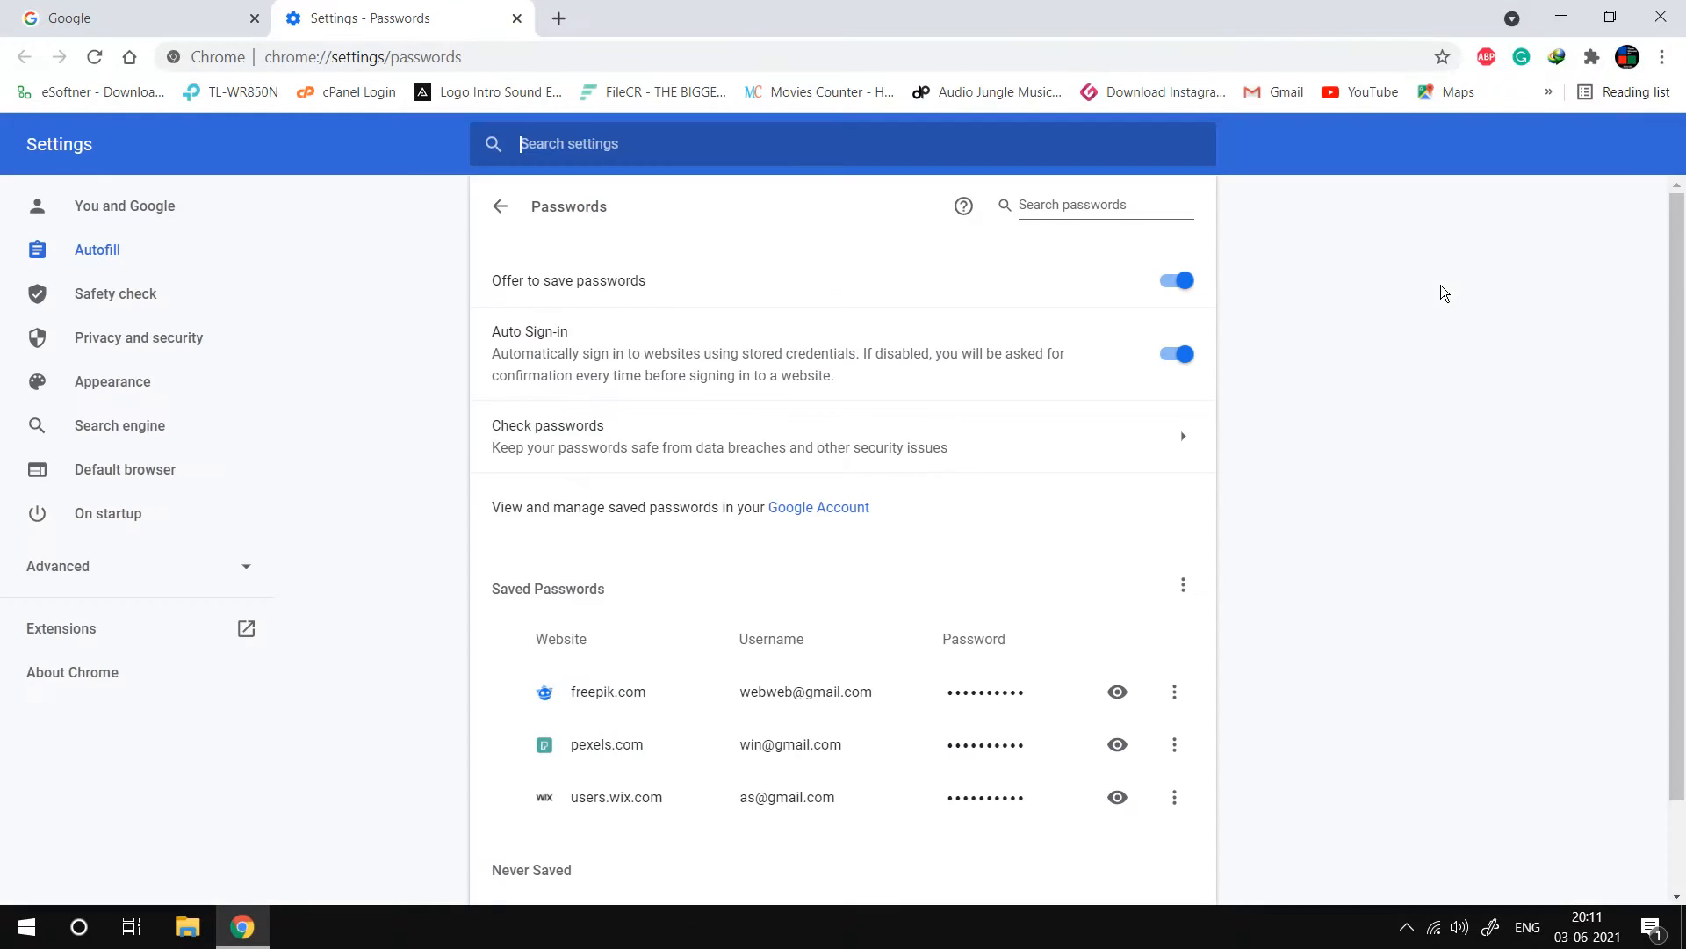
{"action": "scroll", "scroll_direction": "down", "scroll_amount": 3}
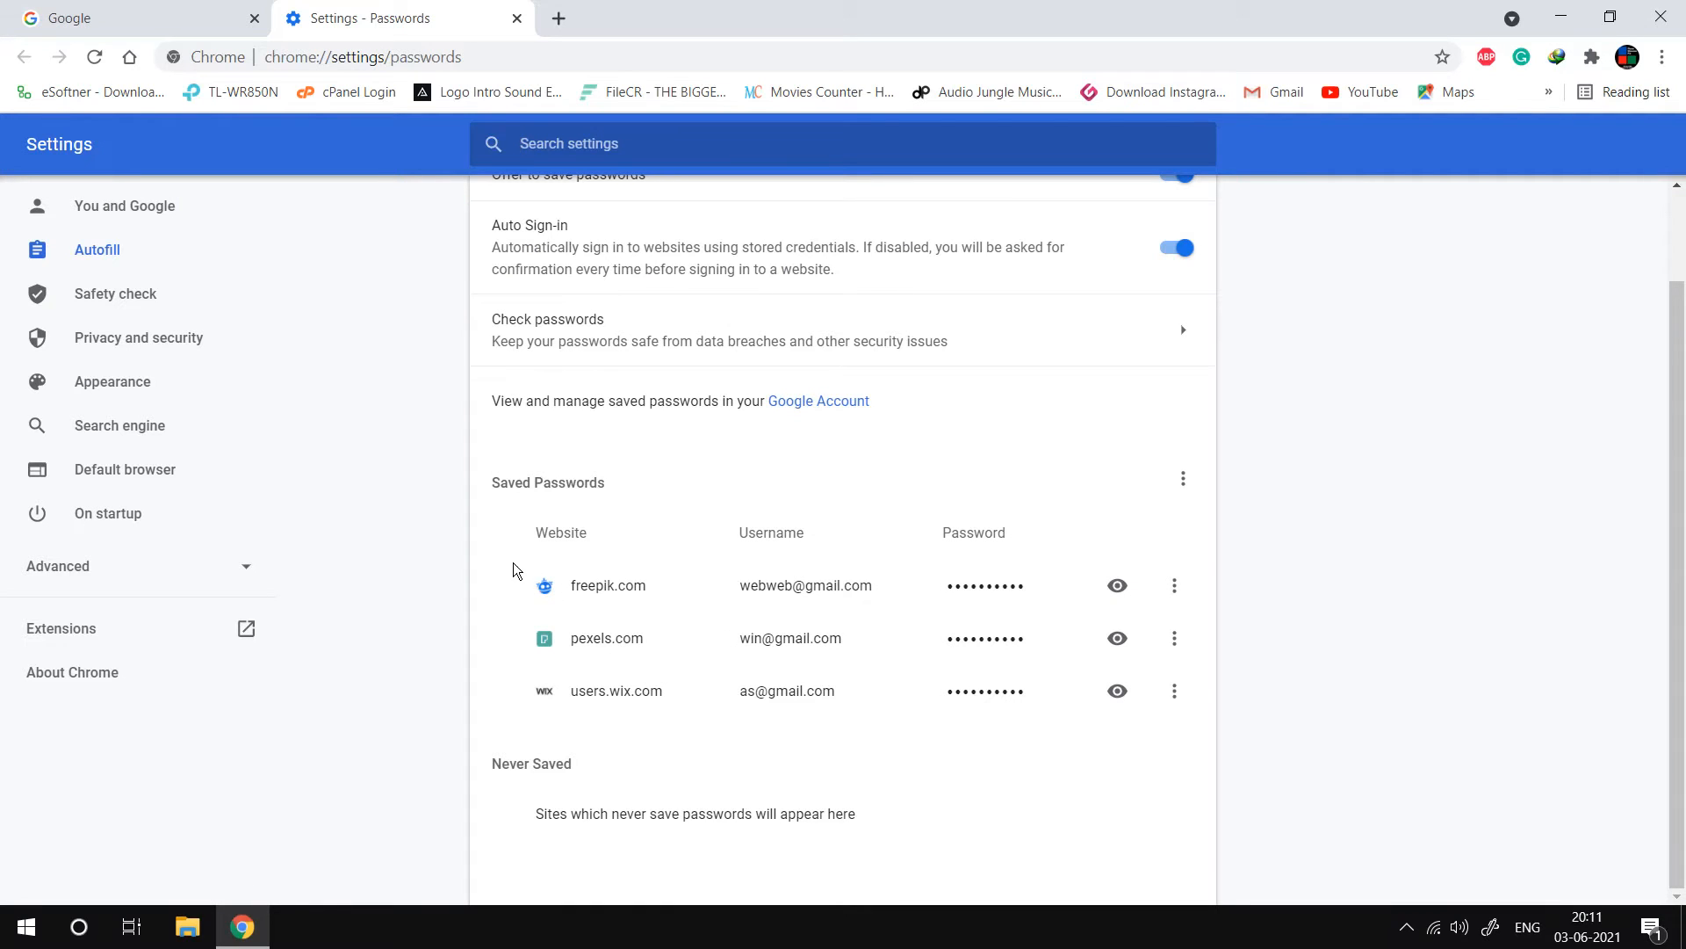
Step: Choose Export passwords from the Saved Passwords menu and enter the Windows password
{"action": "left_click", "coordinate": [1182, 479]}
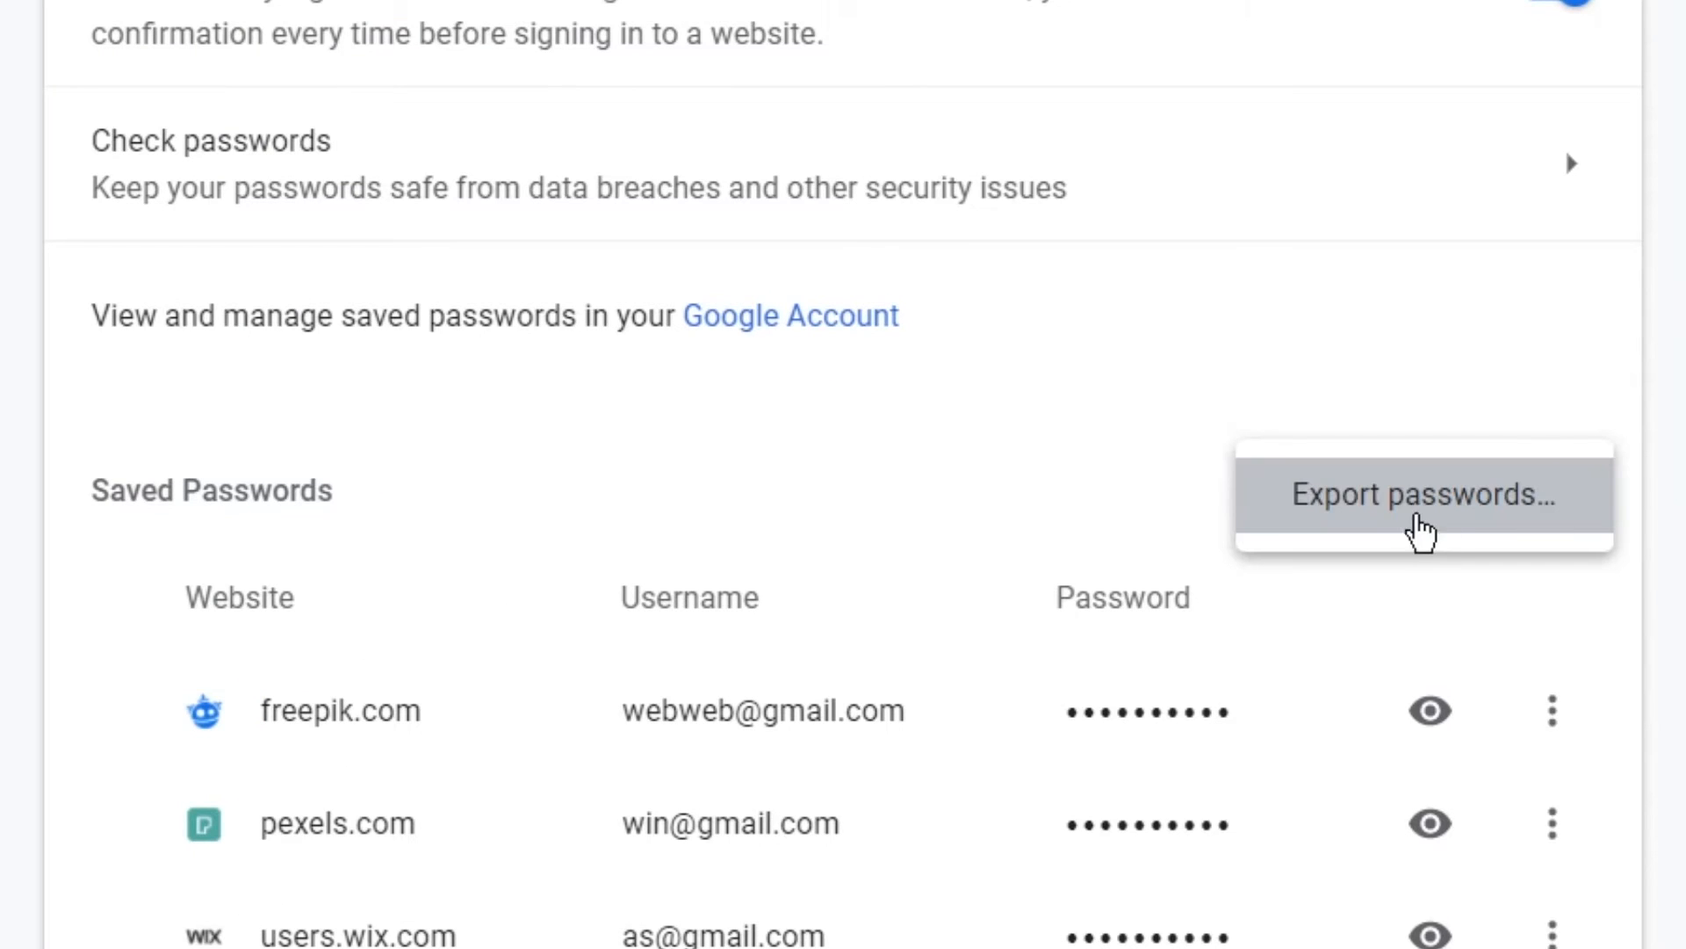
{"action": "left_click", "coordinate": [1422, 495]}
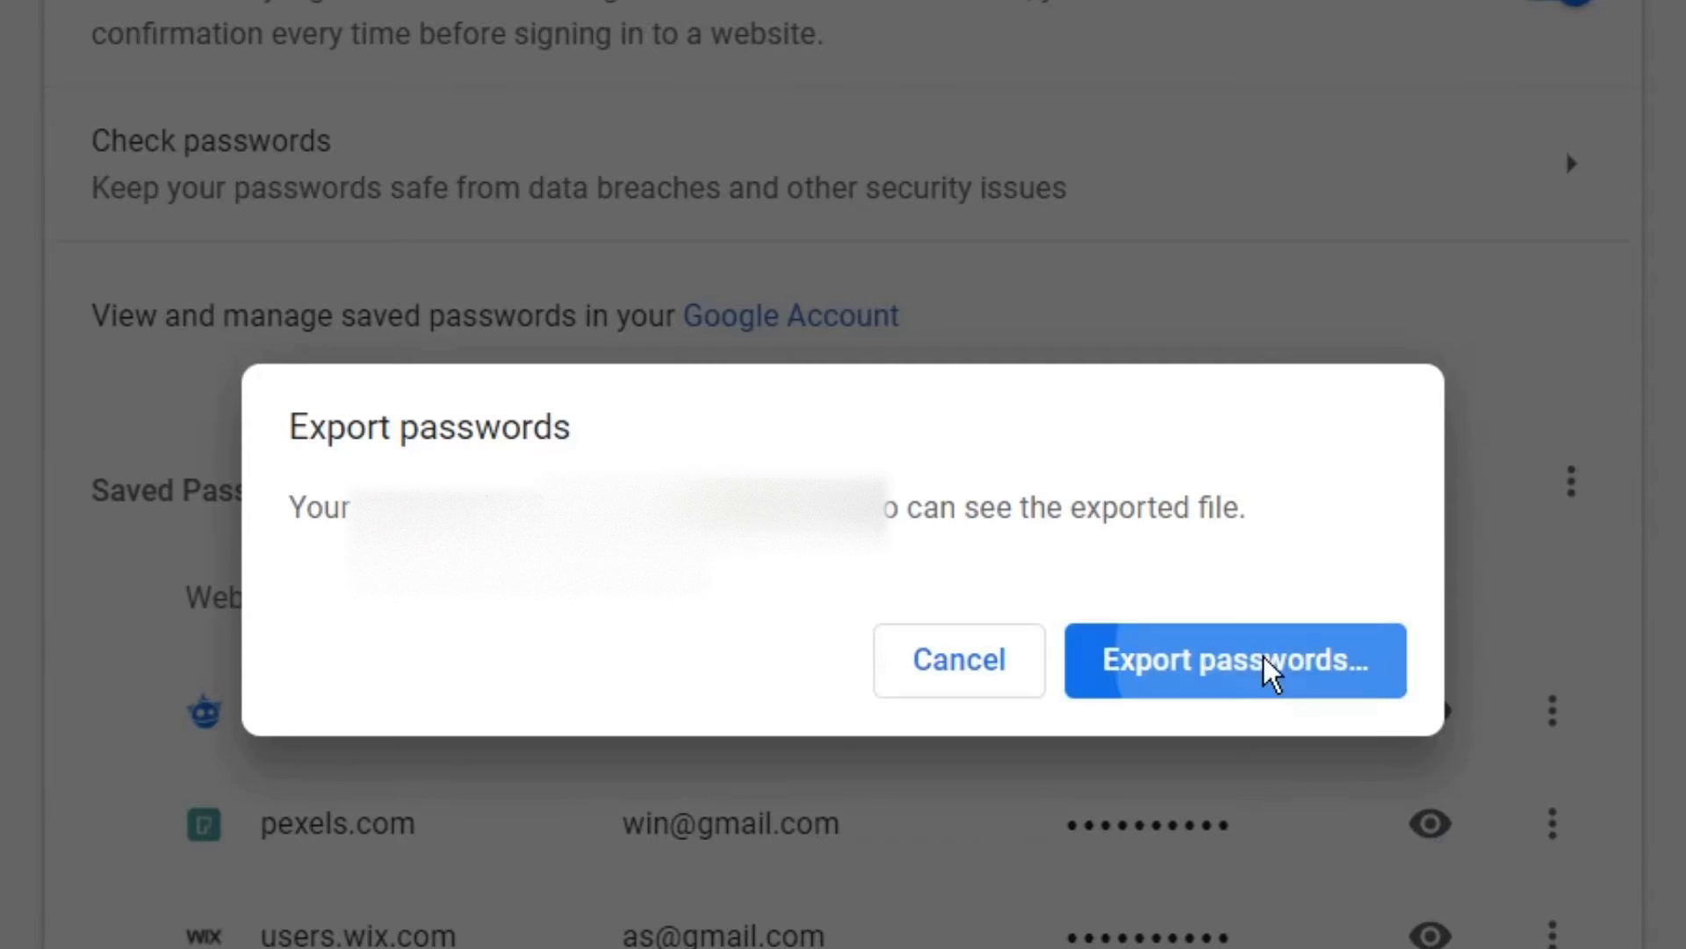
{"action": "left_click", "coordinate": [1233, 659]}
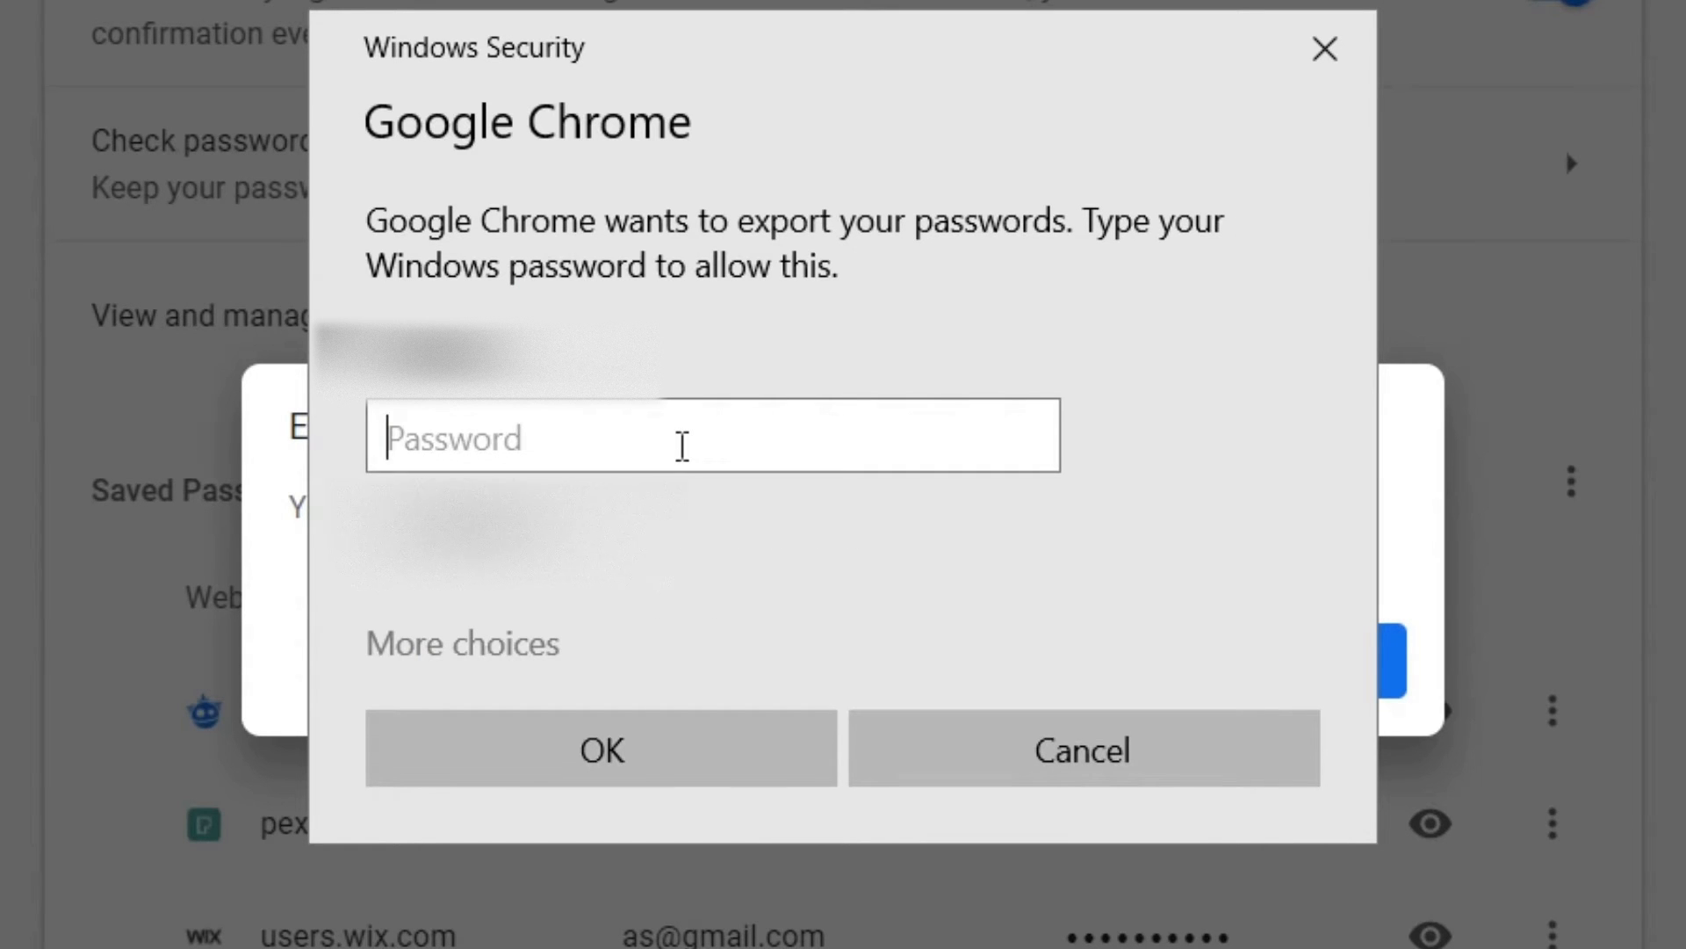
{"action": "type", "text": "password"}
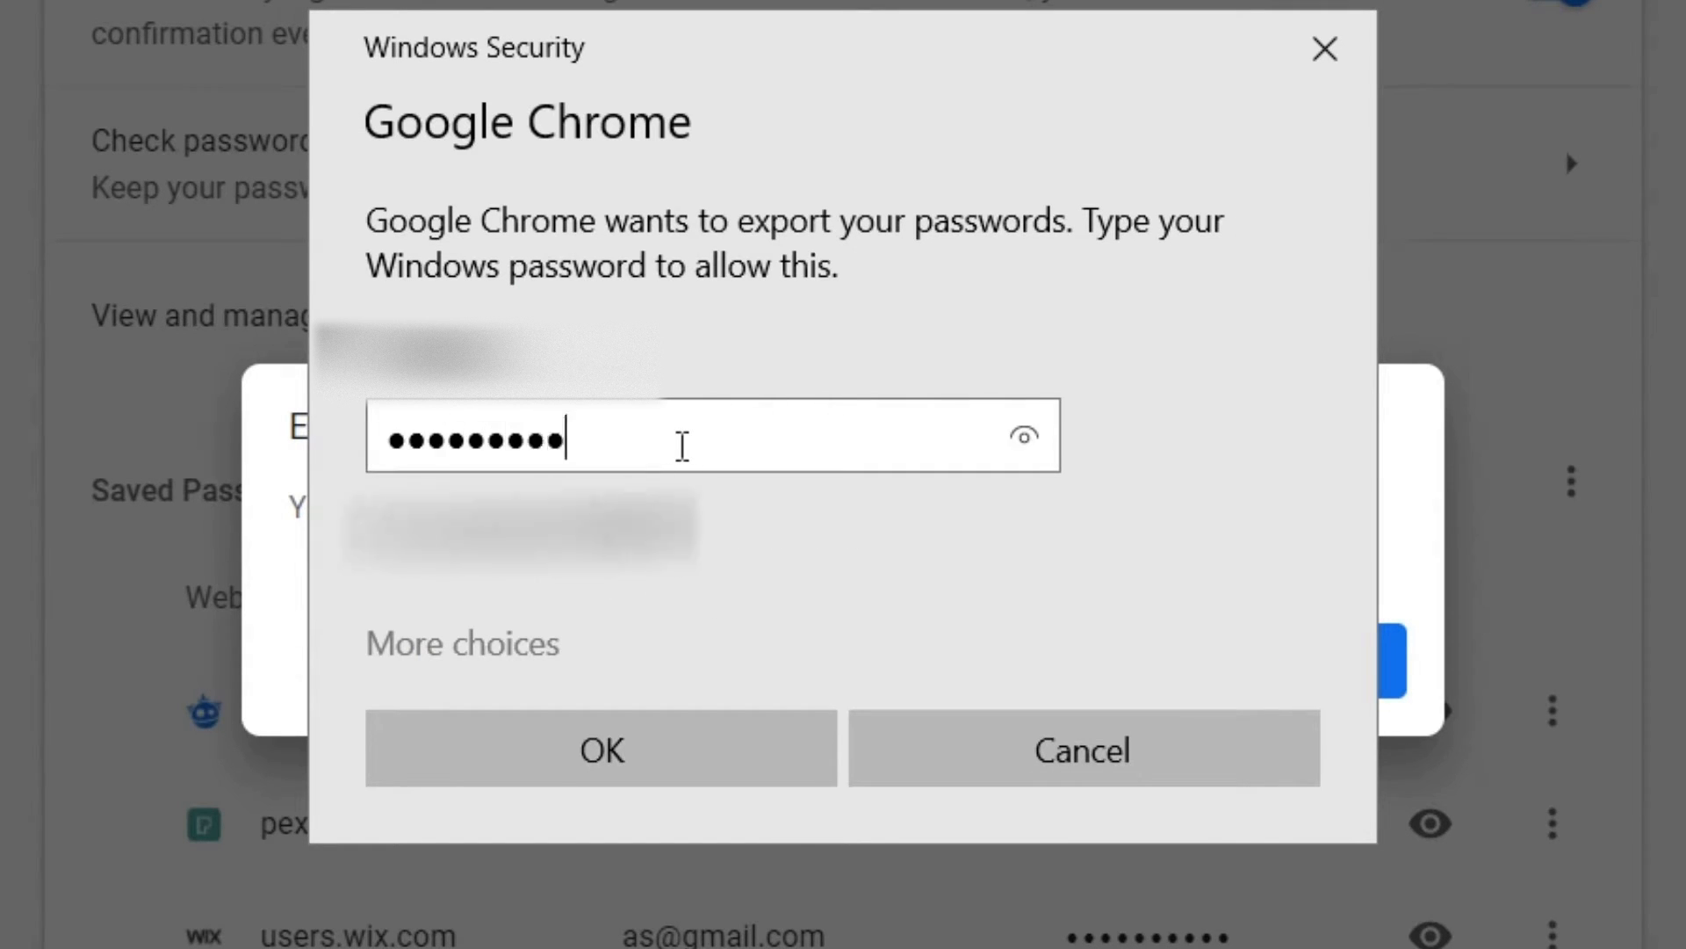
Step: Authorise the export and name the Desktop file 'my chrome password'
{"action": "left_click", "coordinate": [600, 748]}
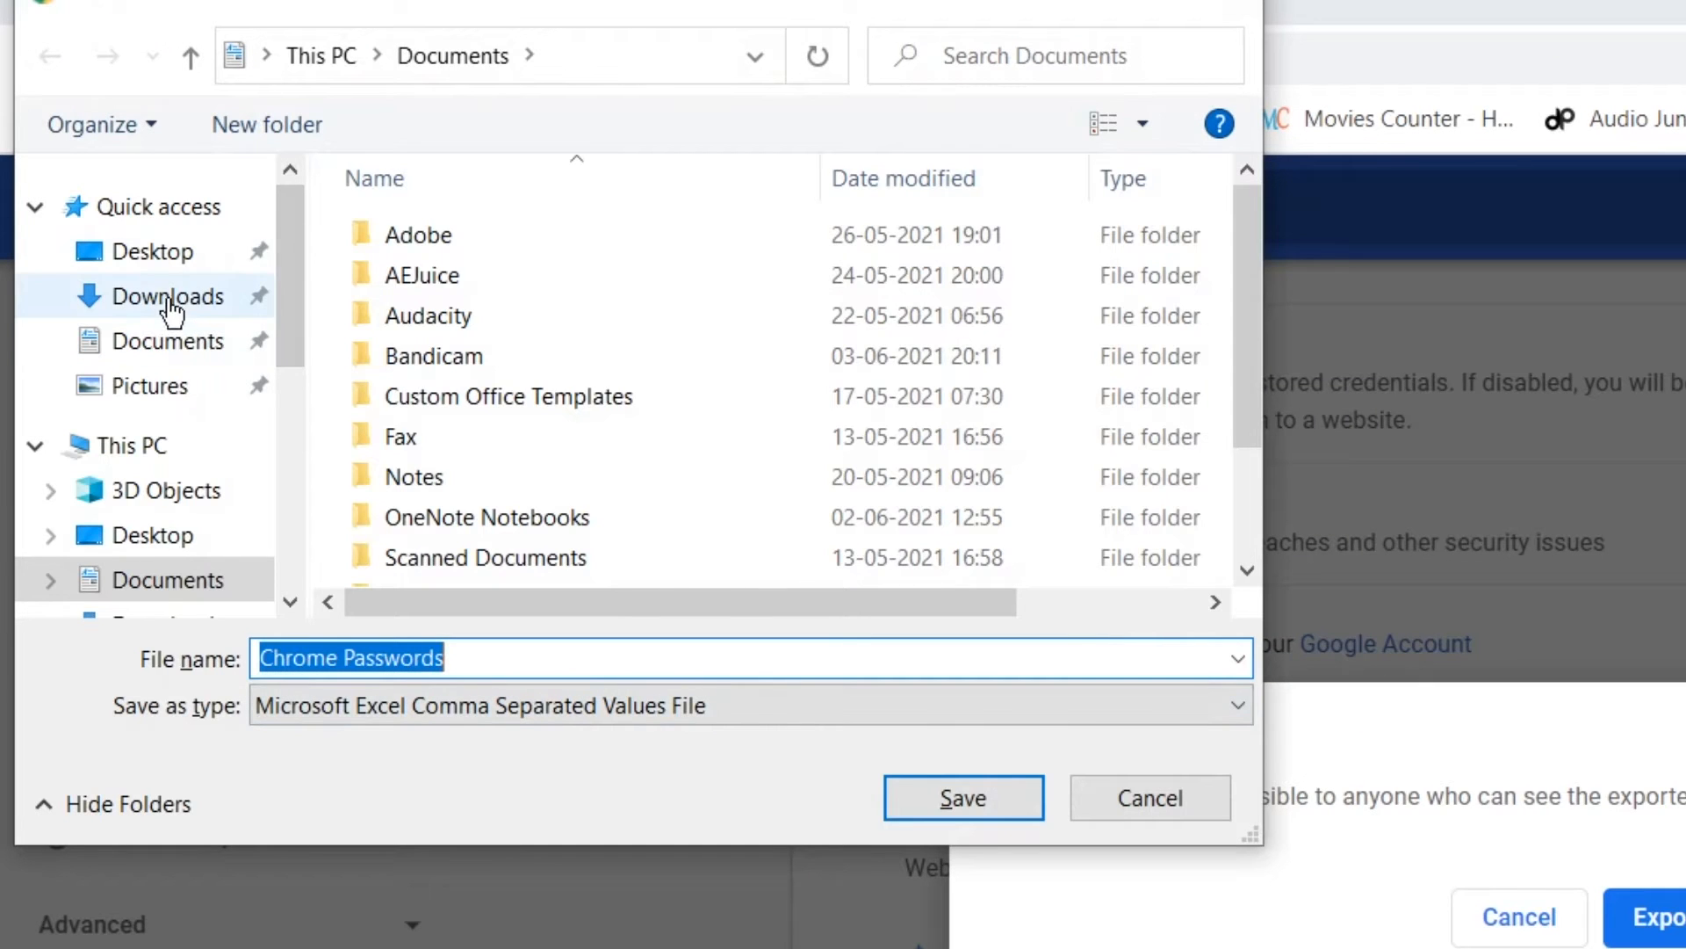
{"action": "left_click", "coordinate": [150, 251]}
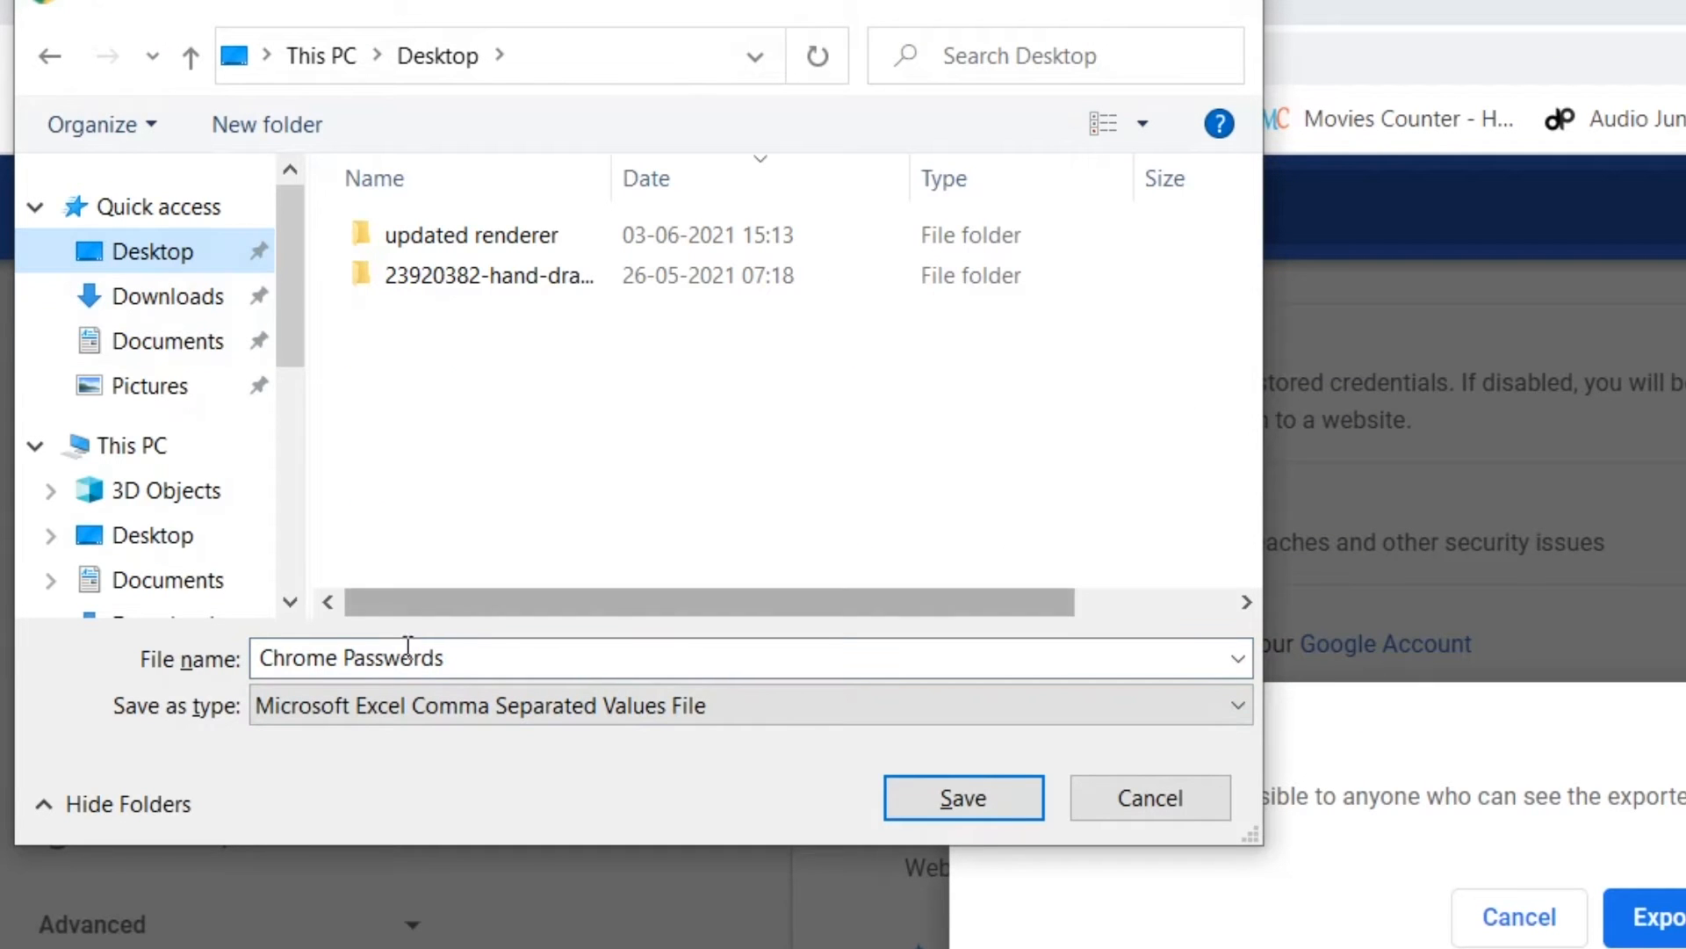
{"action": "type", "text": "my ch"}
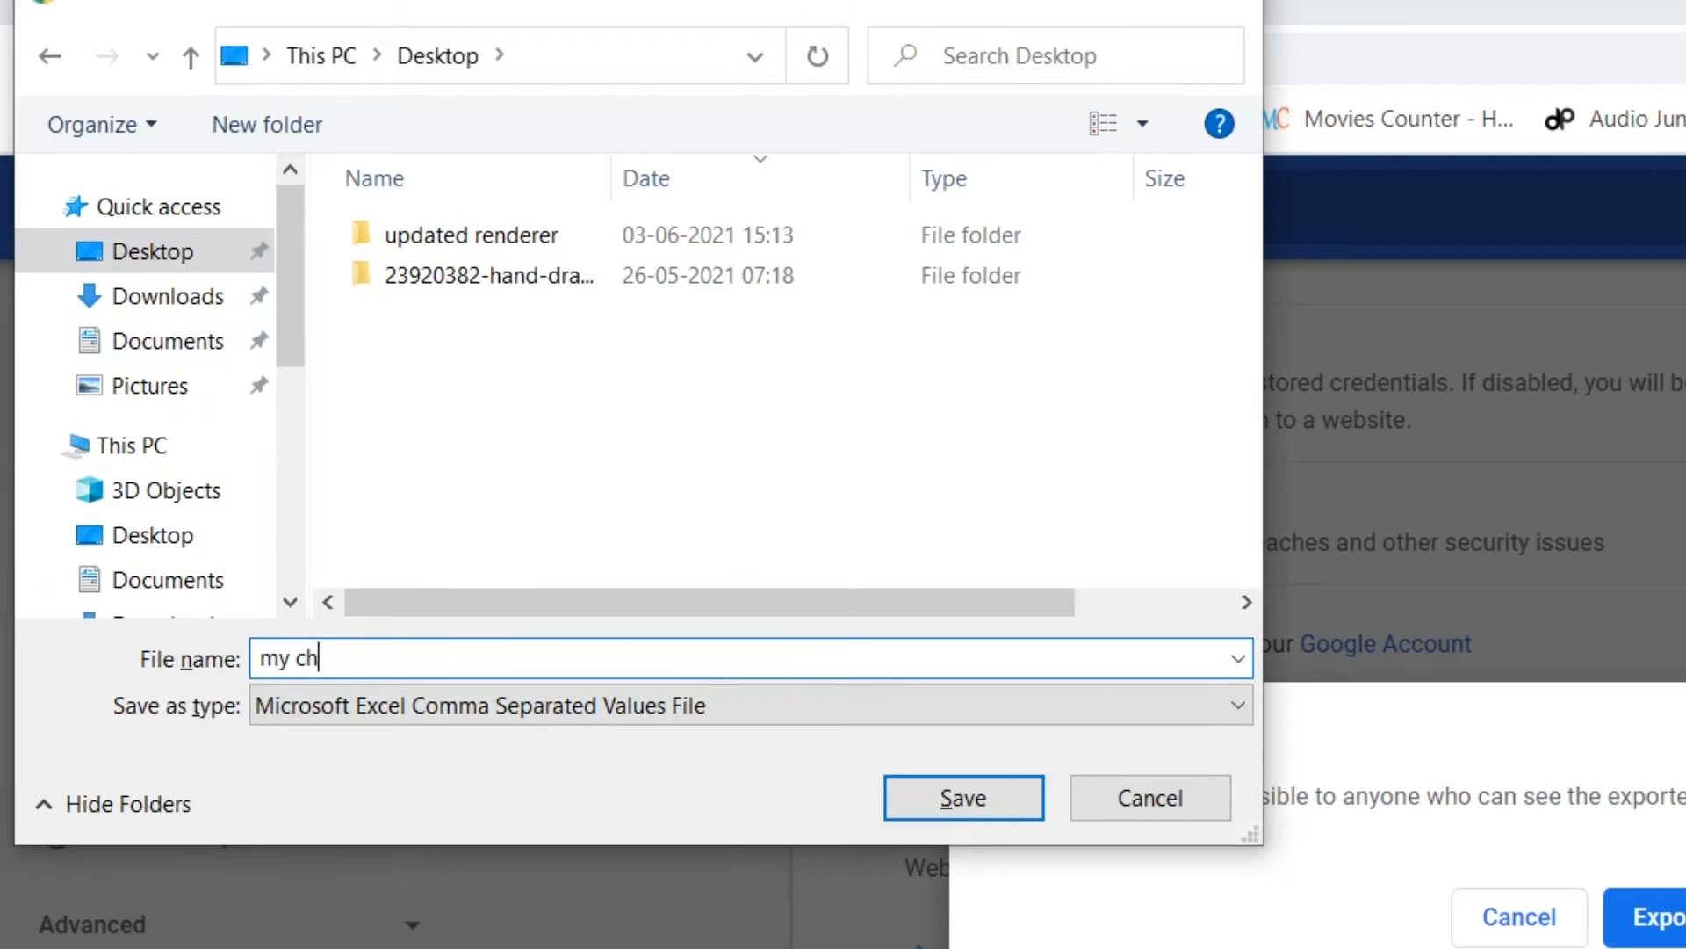
{"action": "type", "text": "rome pas"}
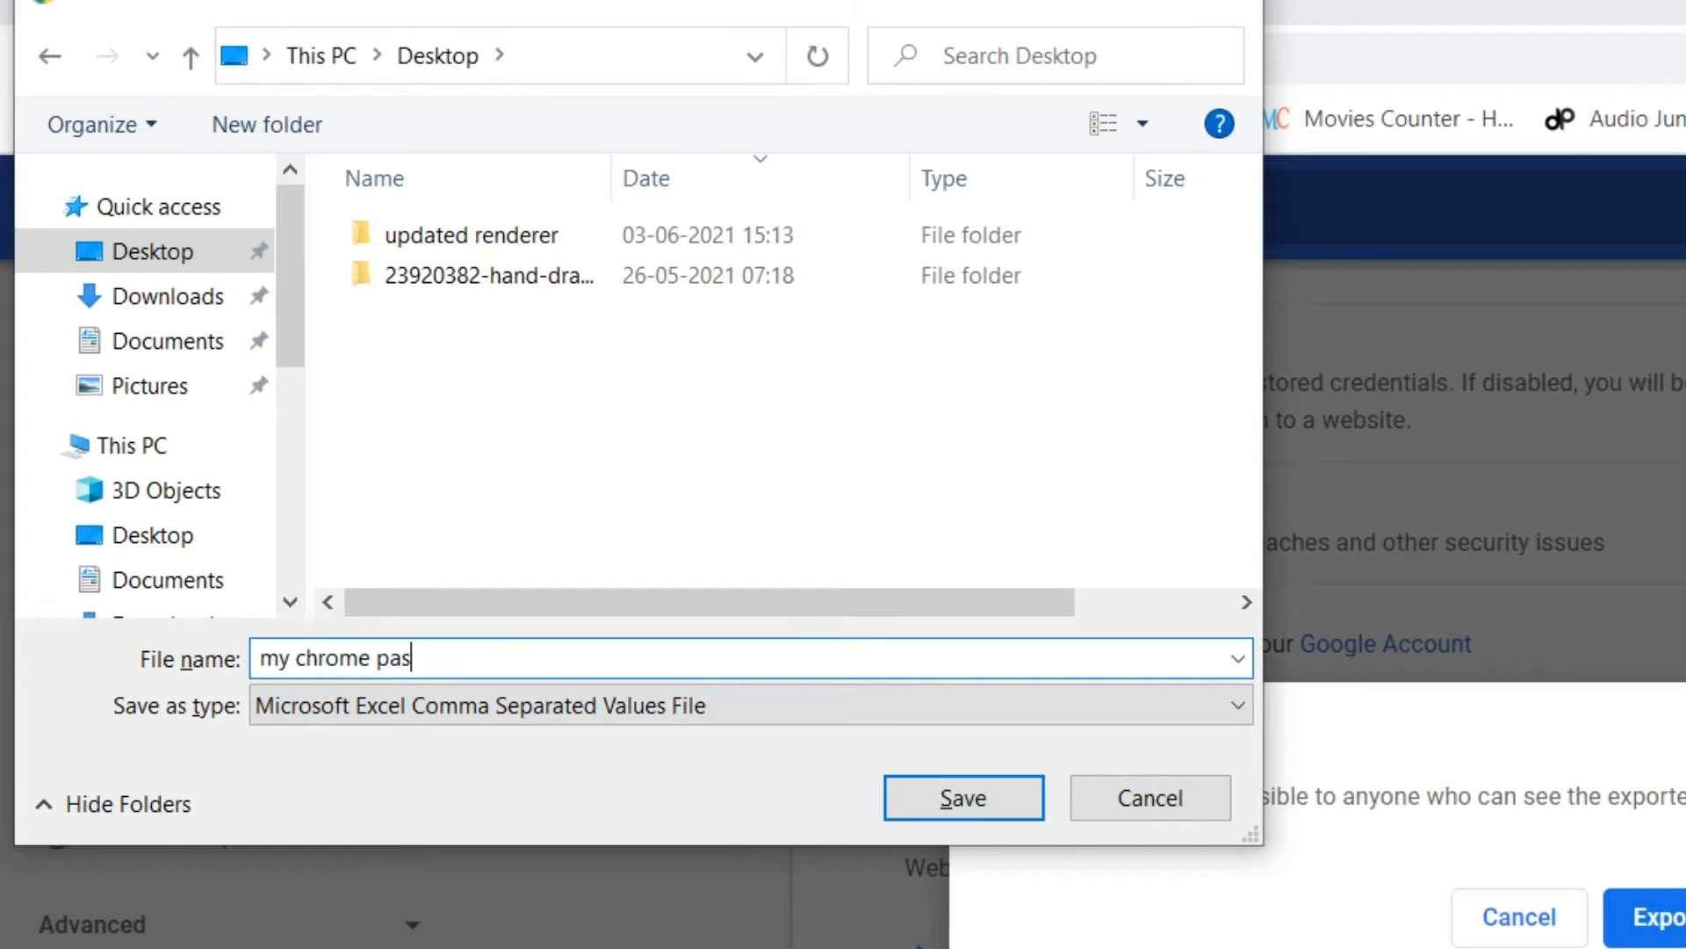
{"action": "type", "text": "sword"}
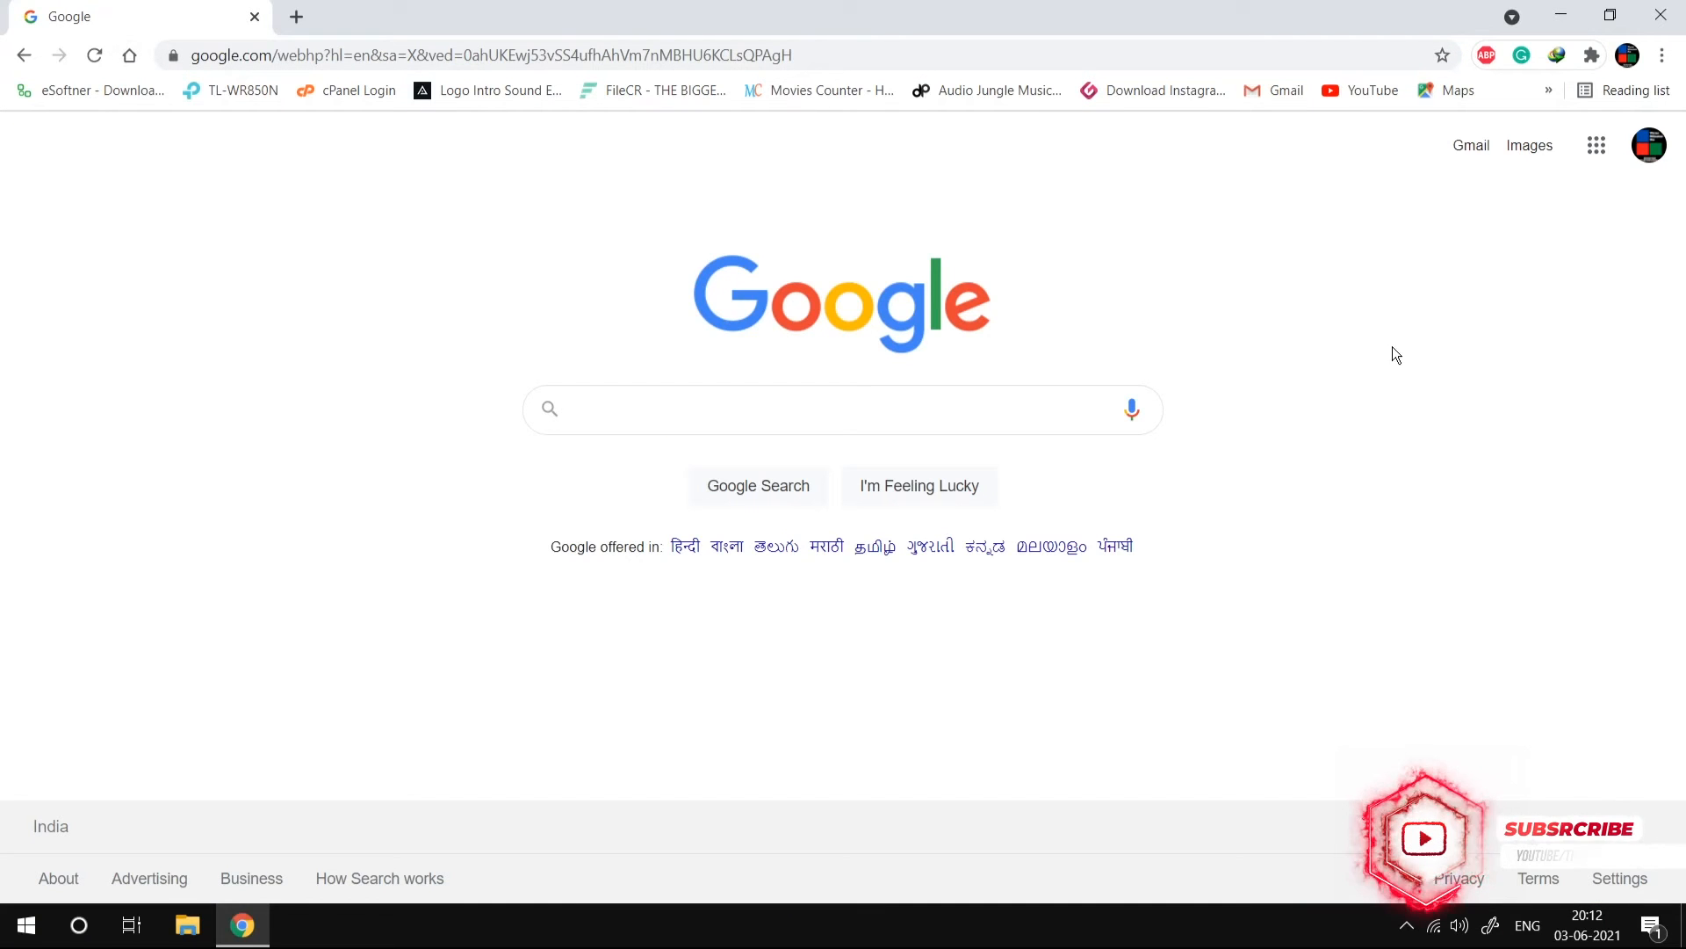
Step: Open History's Clear browsing data options to wipe all-time saved passwords
{"action": "left_click", "coordinate": [1662, 55]}
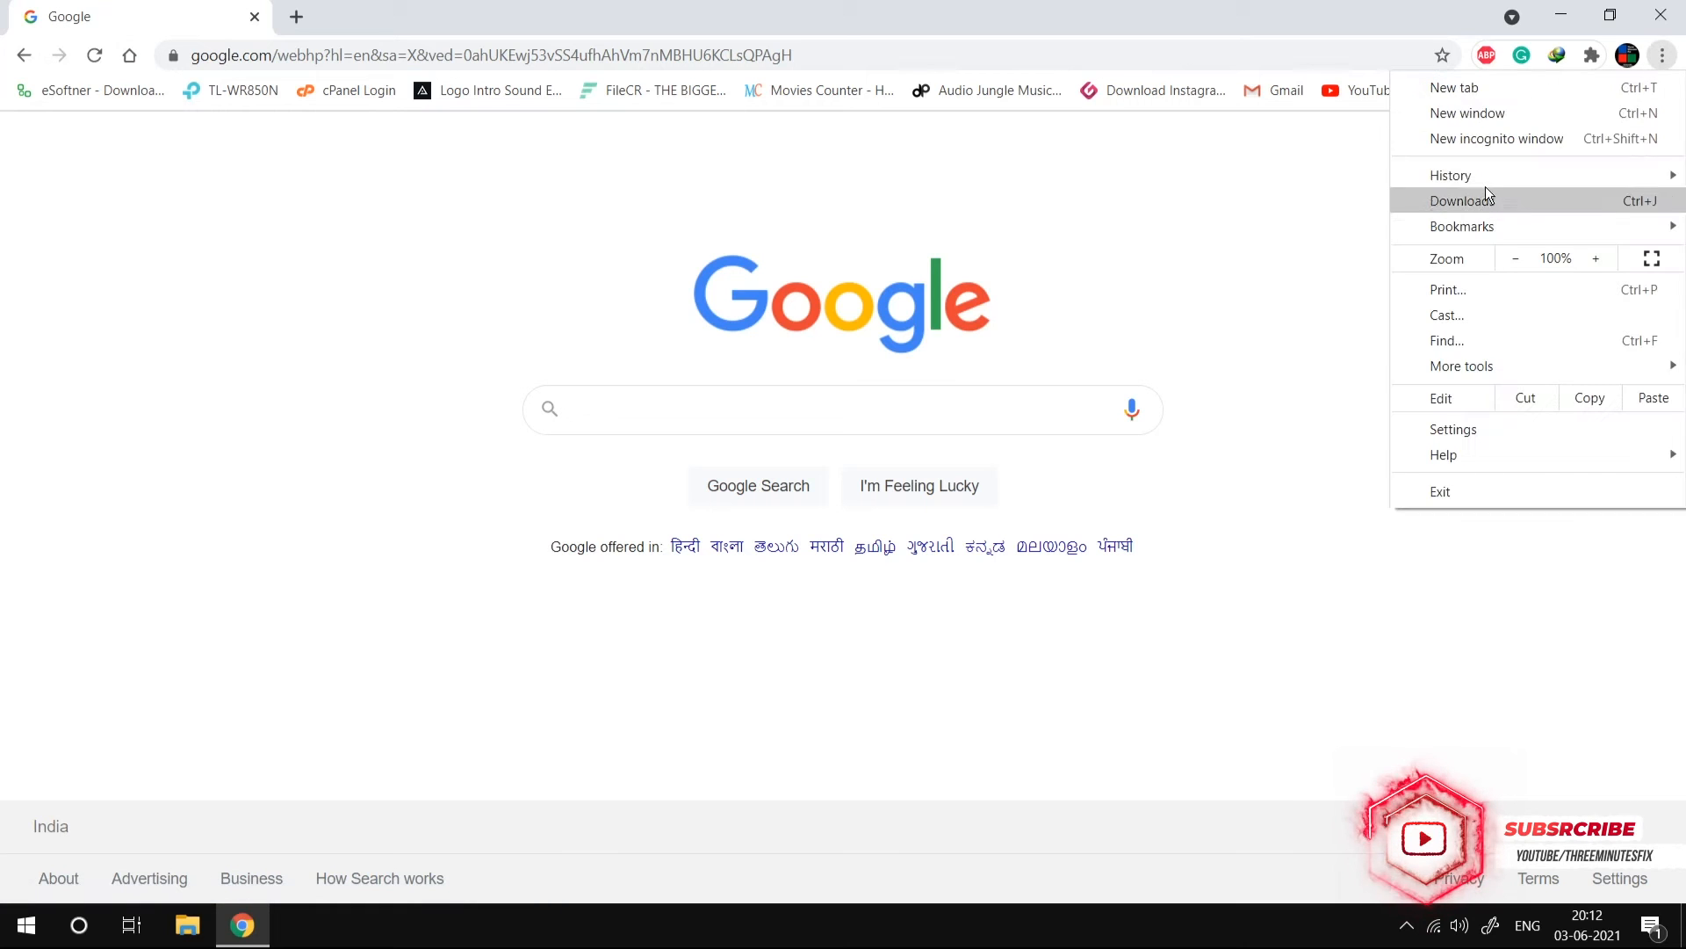
{"action": "left_click", "coordinate": [1662, 55]}
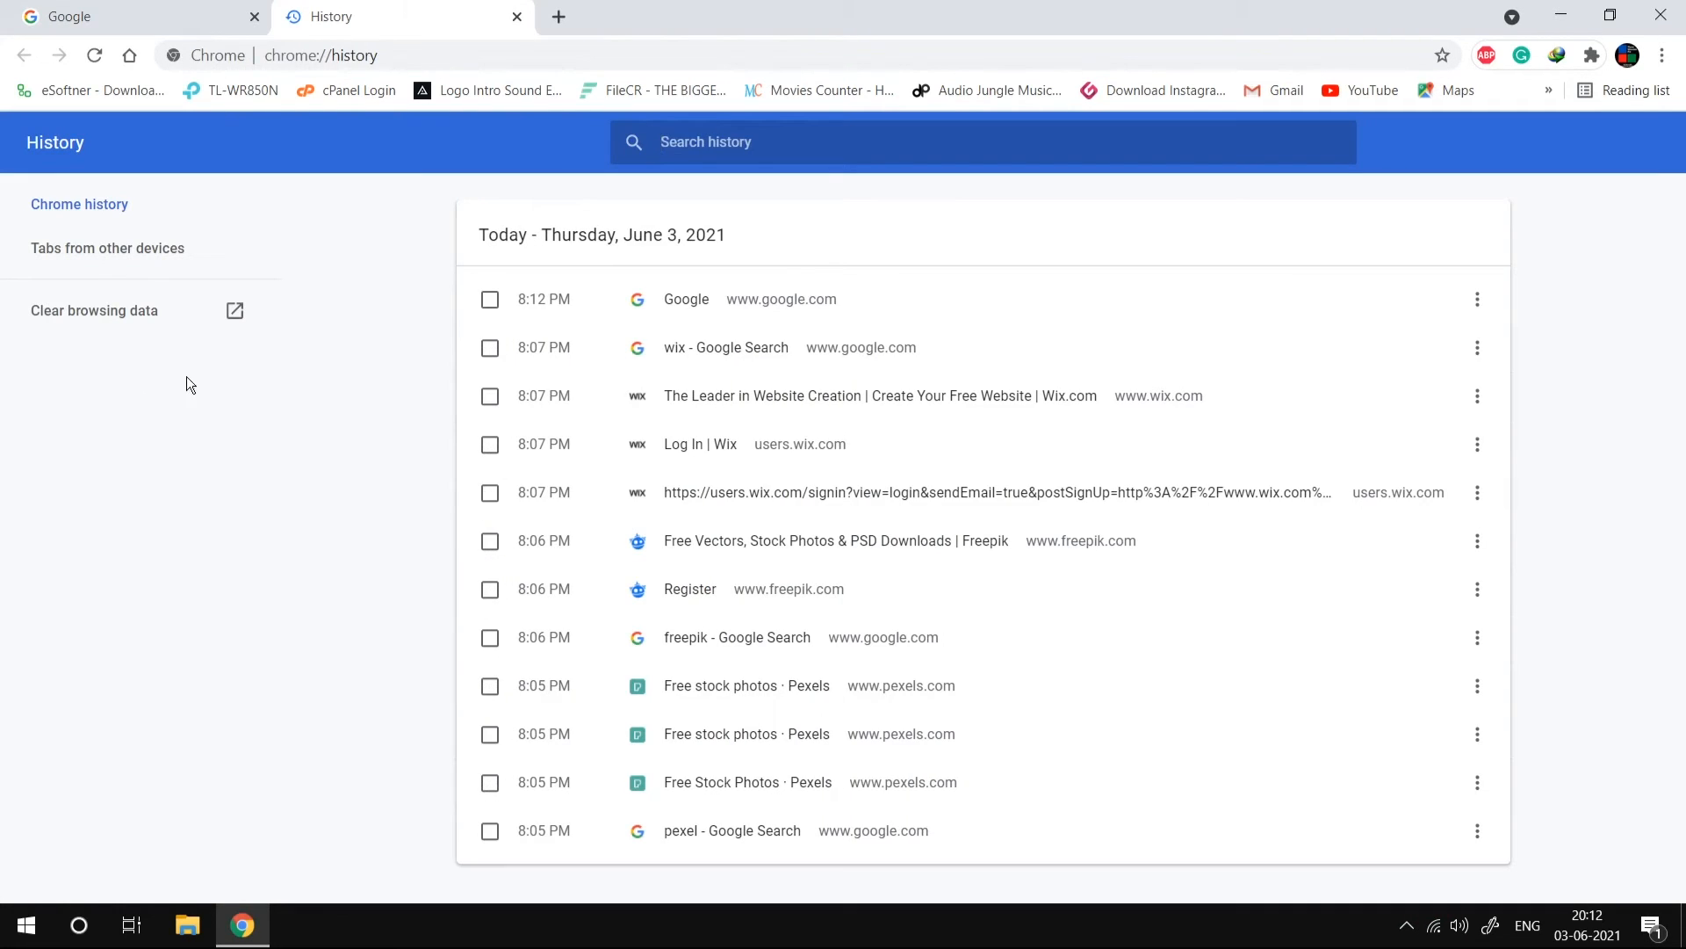
{"action": "left_click", "coordinate": [94, 310]}
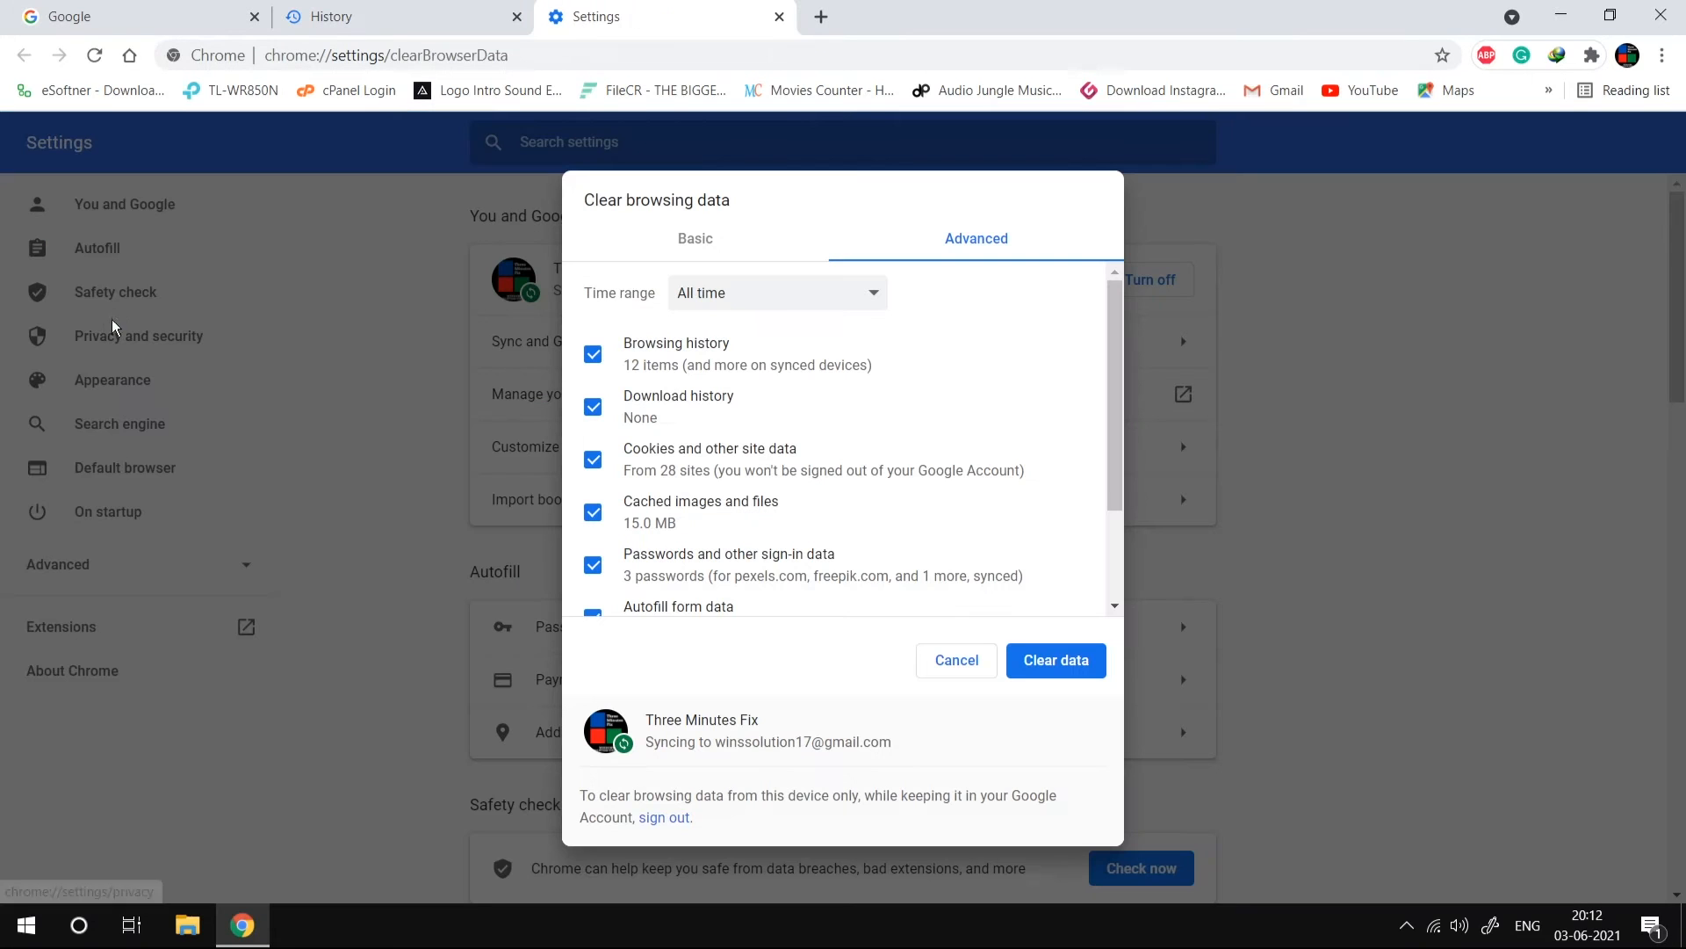
{"action": "scroll", "scroll_direction": "down", "scroll_amount": 3}
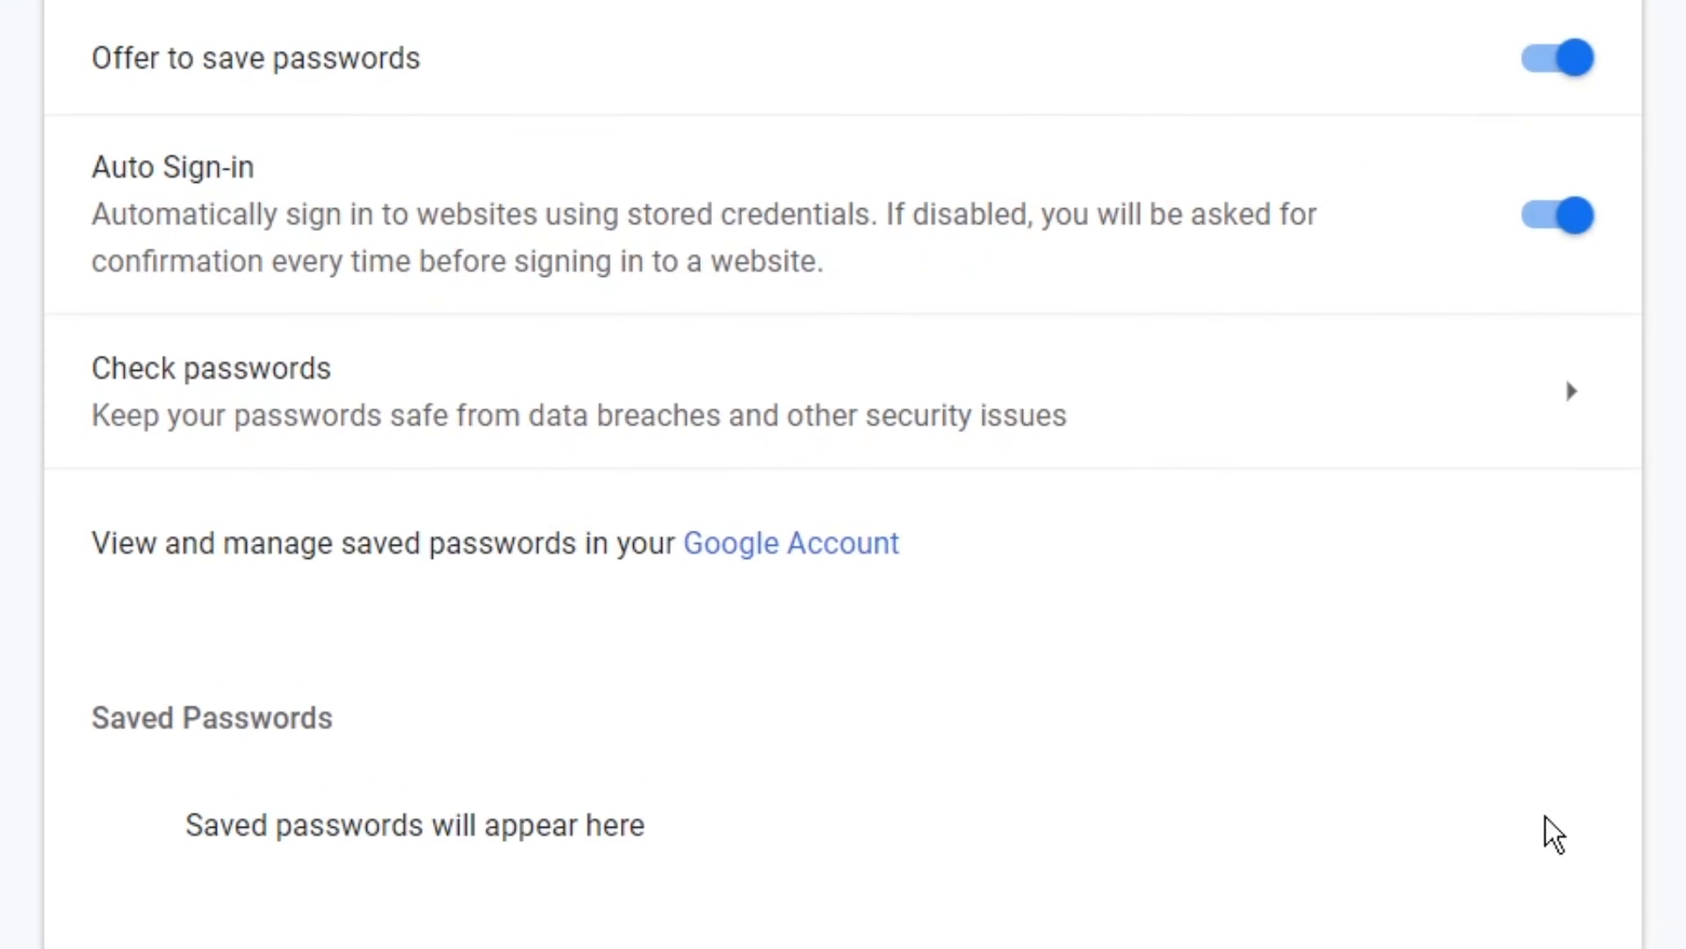
{"action": "mouse_move", "coordinate": [1253, 753]}
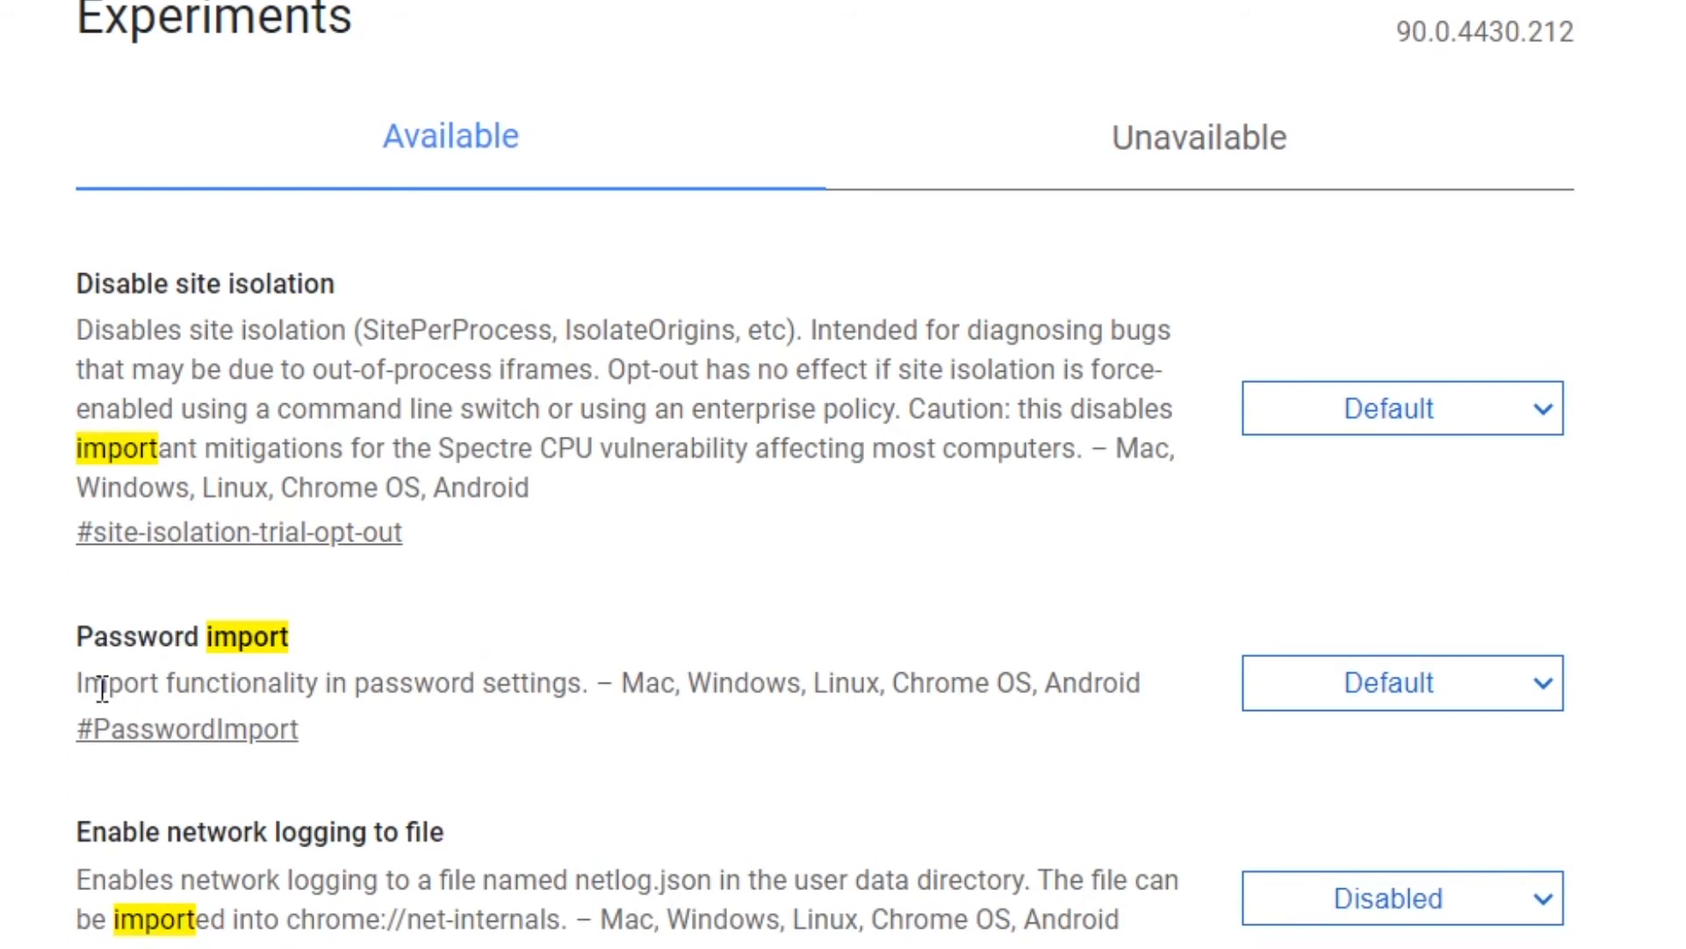
Step: Set the #PasswordImport flag to Enabled
{"action": "left_click", "coordinate": [1402, 681]}
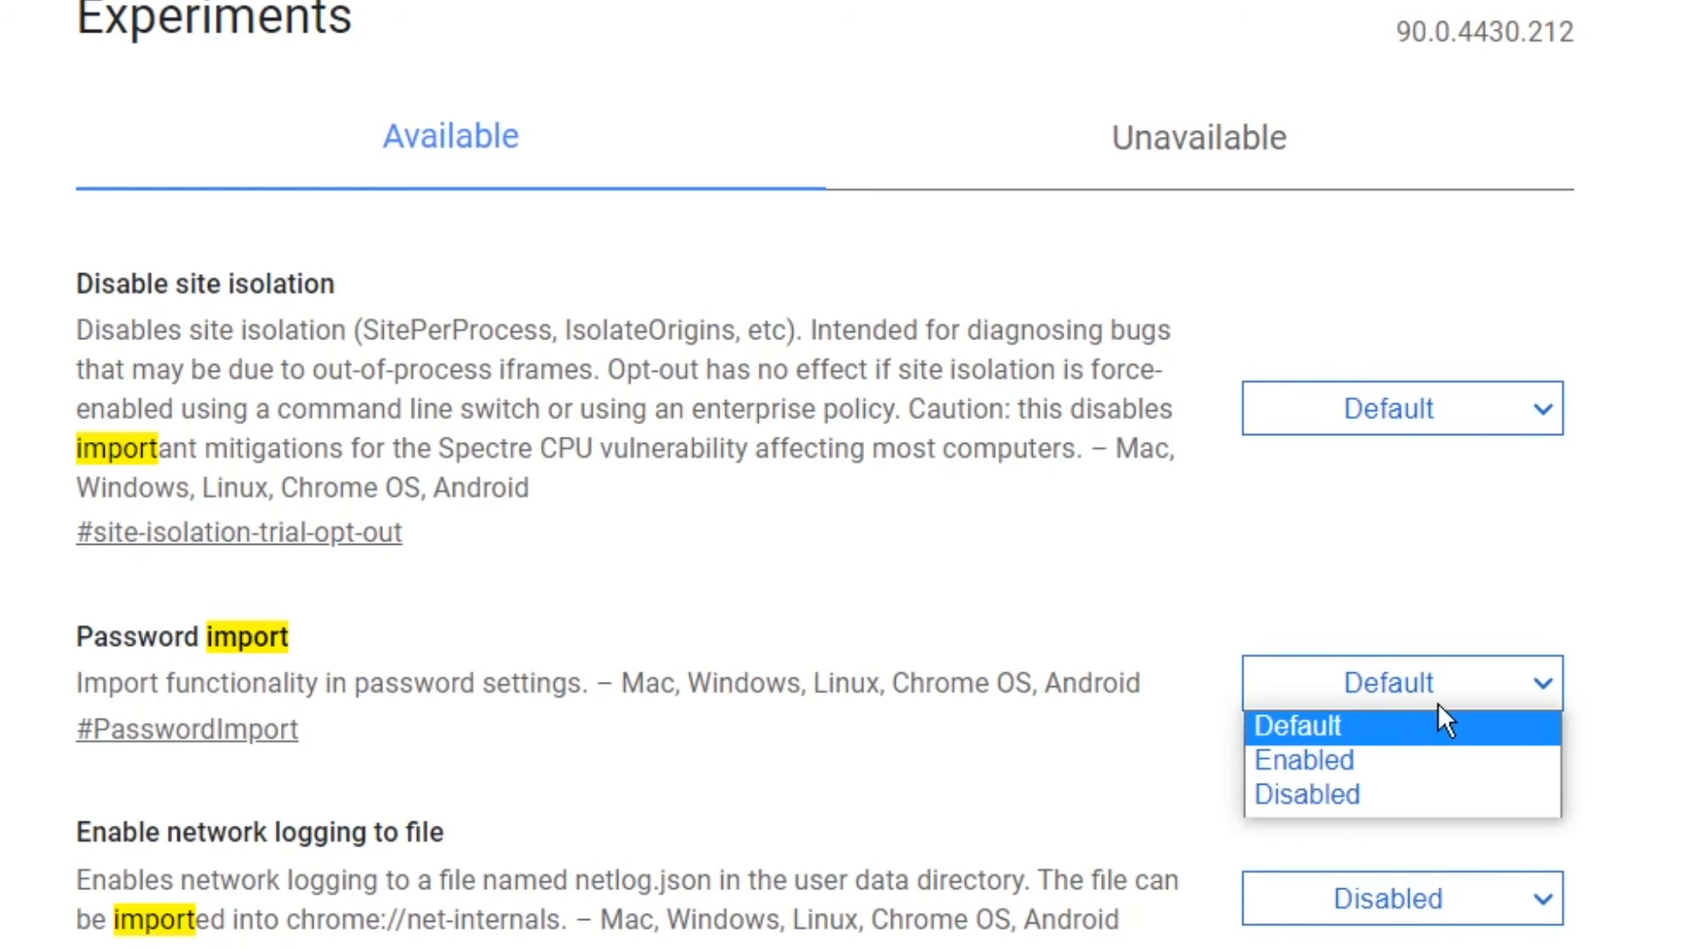
{"action": "left_click", "coordinate": [1302, 758]}
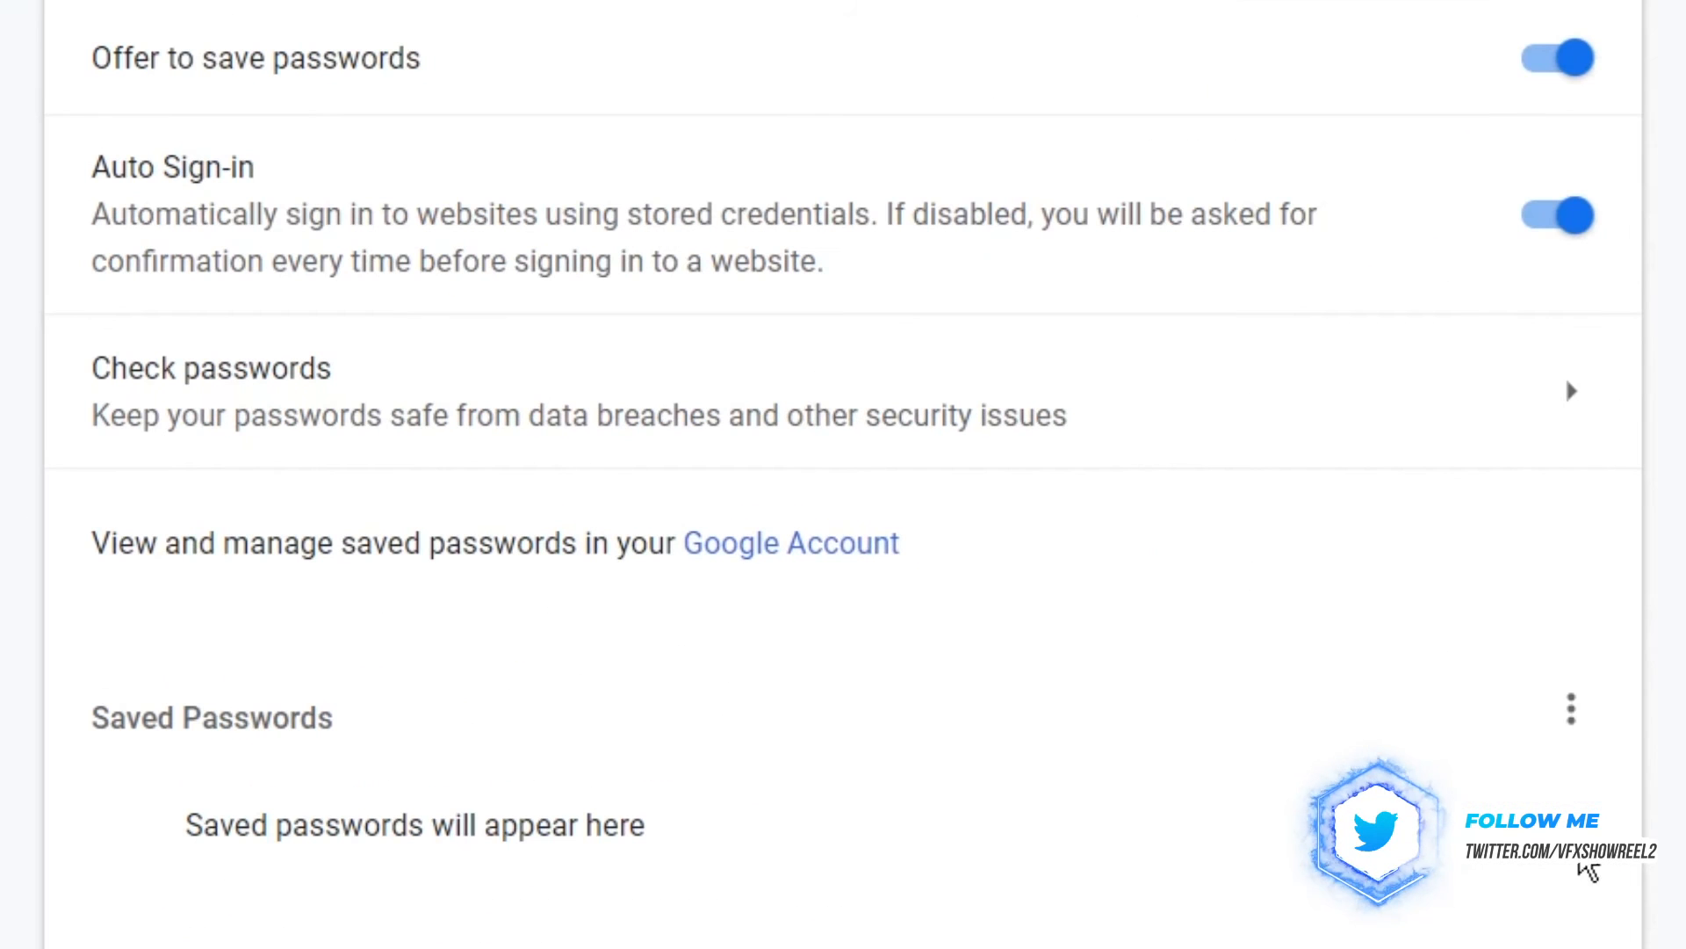
Step: Import 'my chrome password' from the Desktop via the Saved Passwords Import option
{"action": "left_click", "coordinate": [1570, 710]}
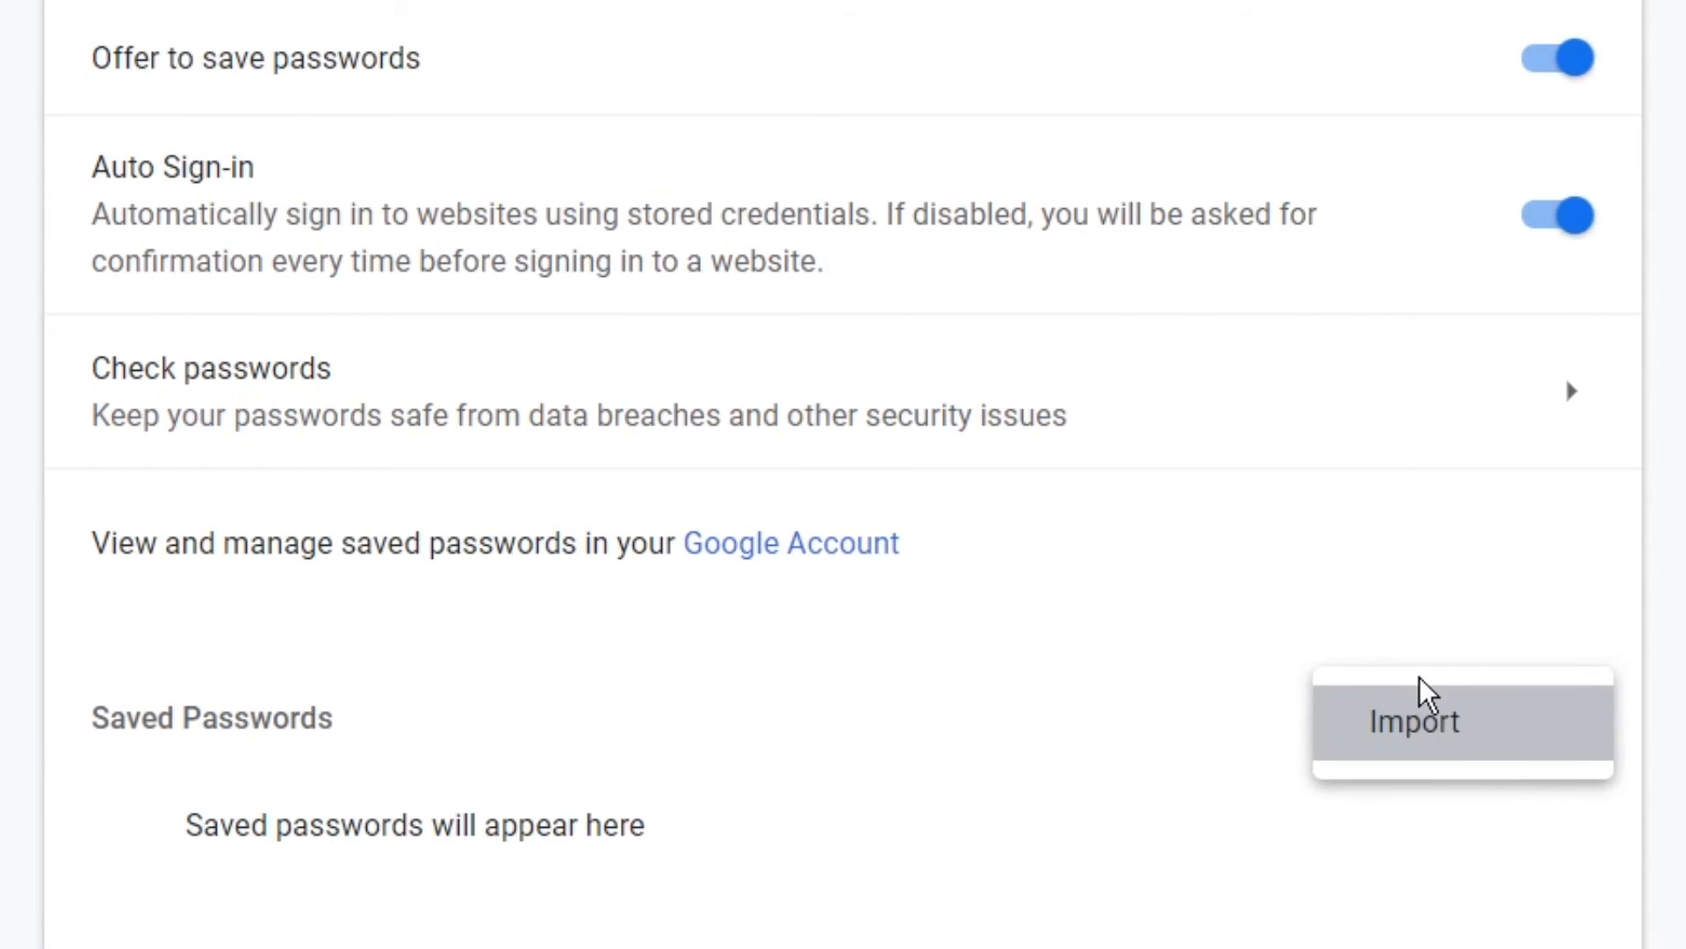
{"action": "left_click", "coordinate": [1413, 720]}
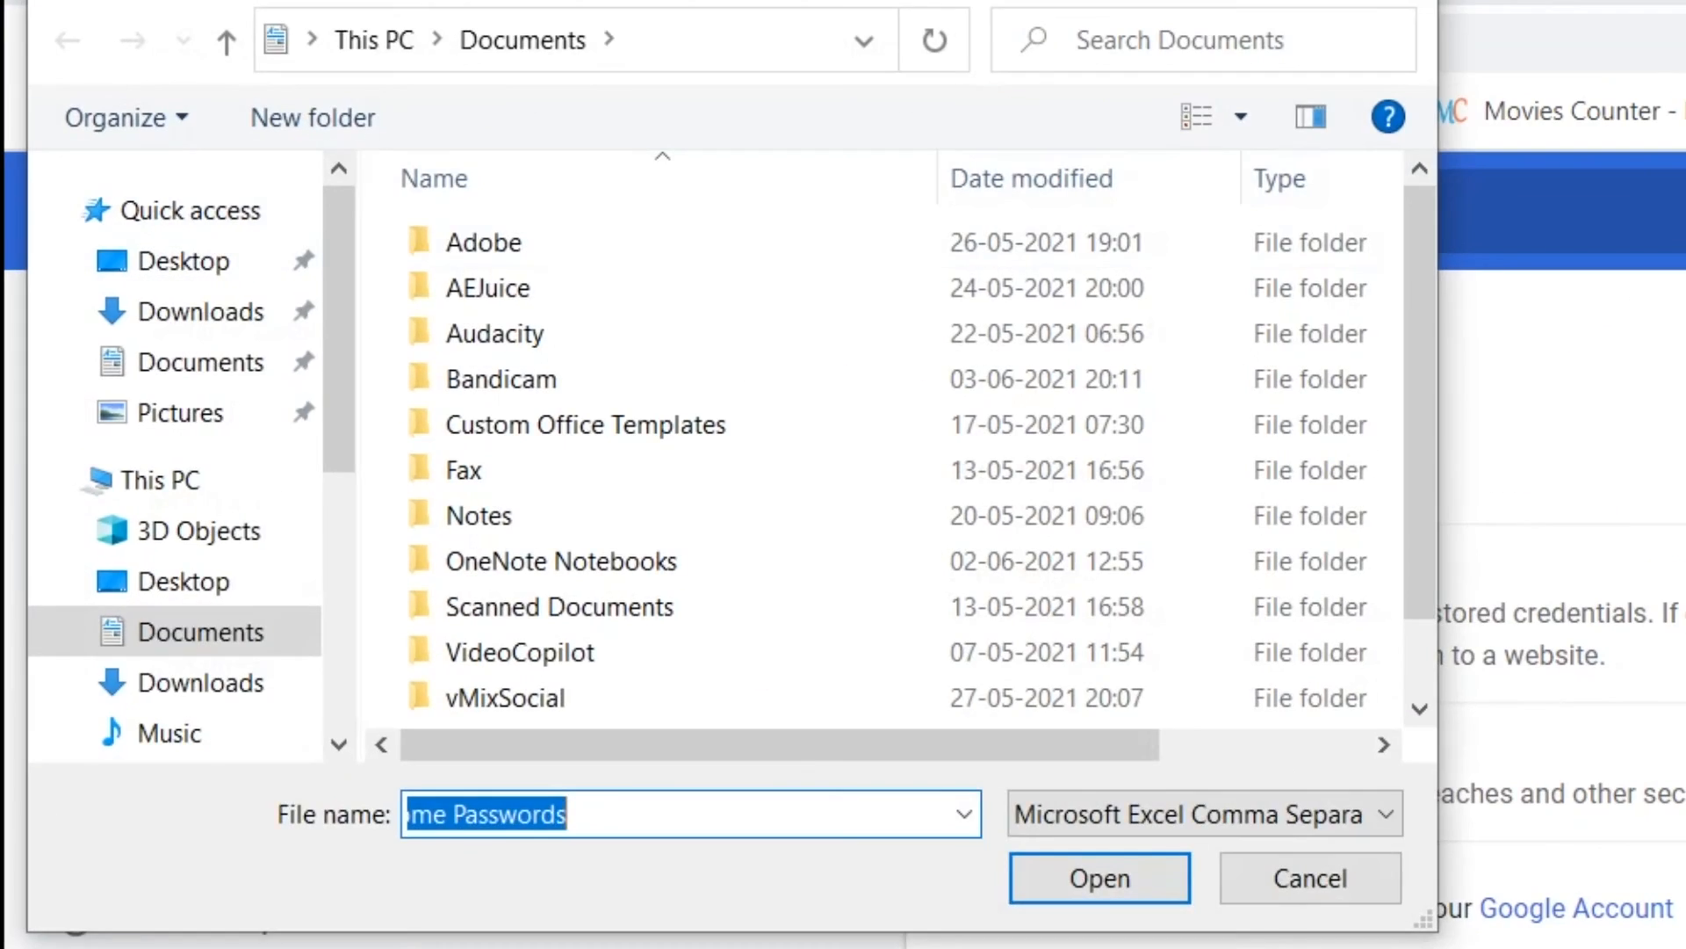
{"action": "left_click", "coordinate": [186, 260]}
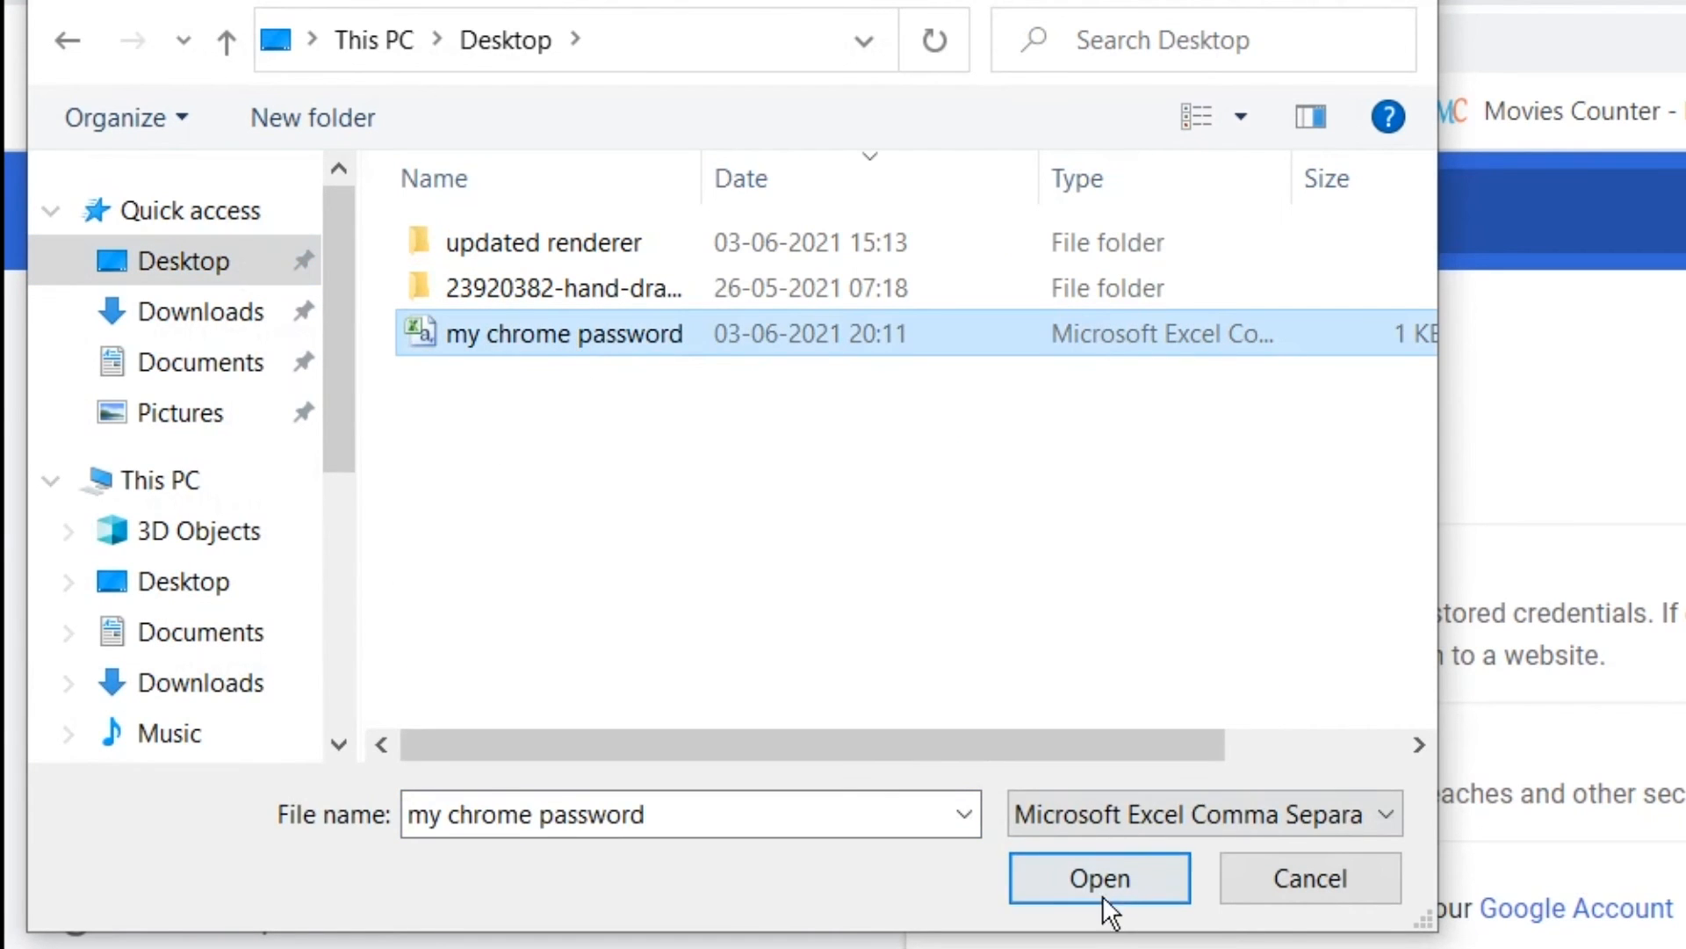
{"action": "left_click", "coordinate": [1098, 877]}
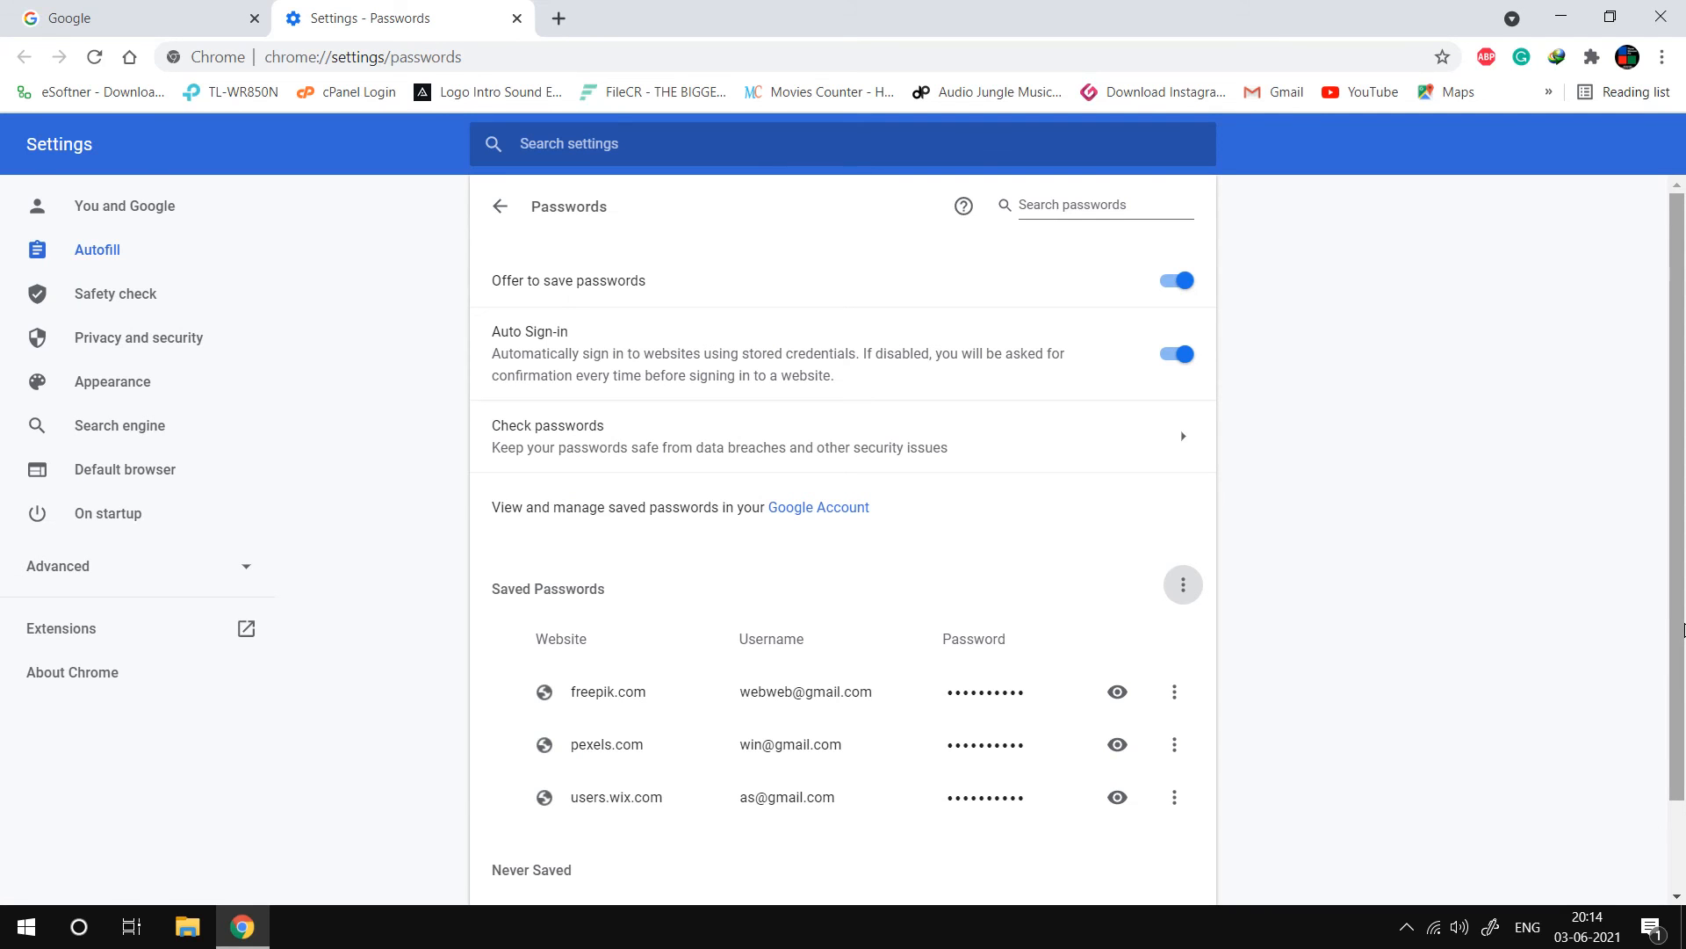
{"action": "mouse_move", "coordinate": [1563, 9]}
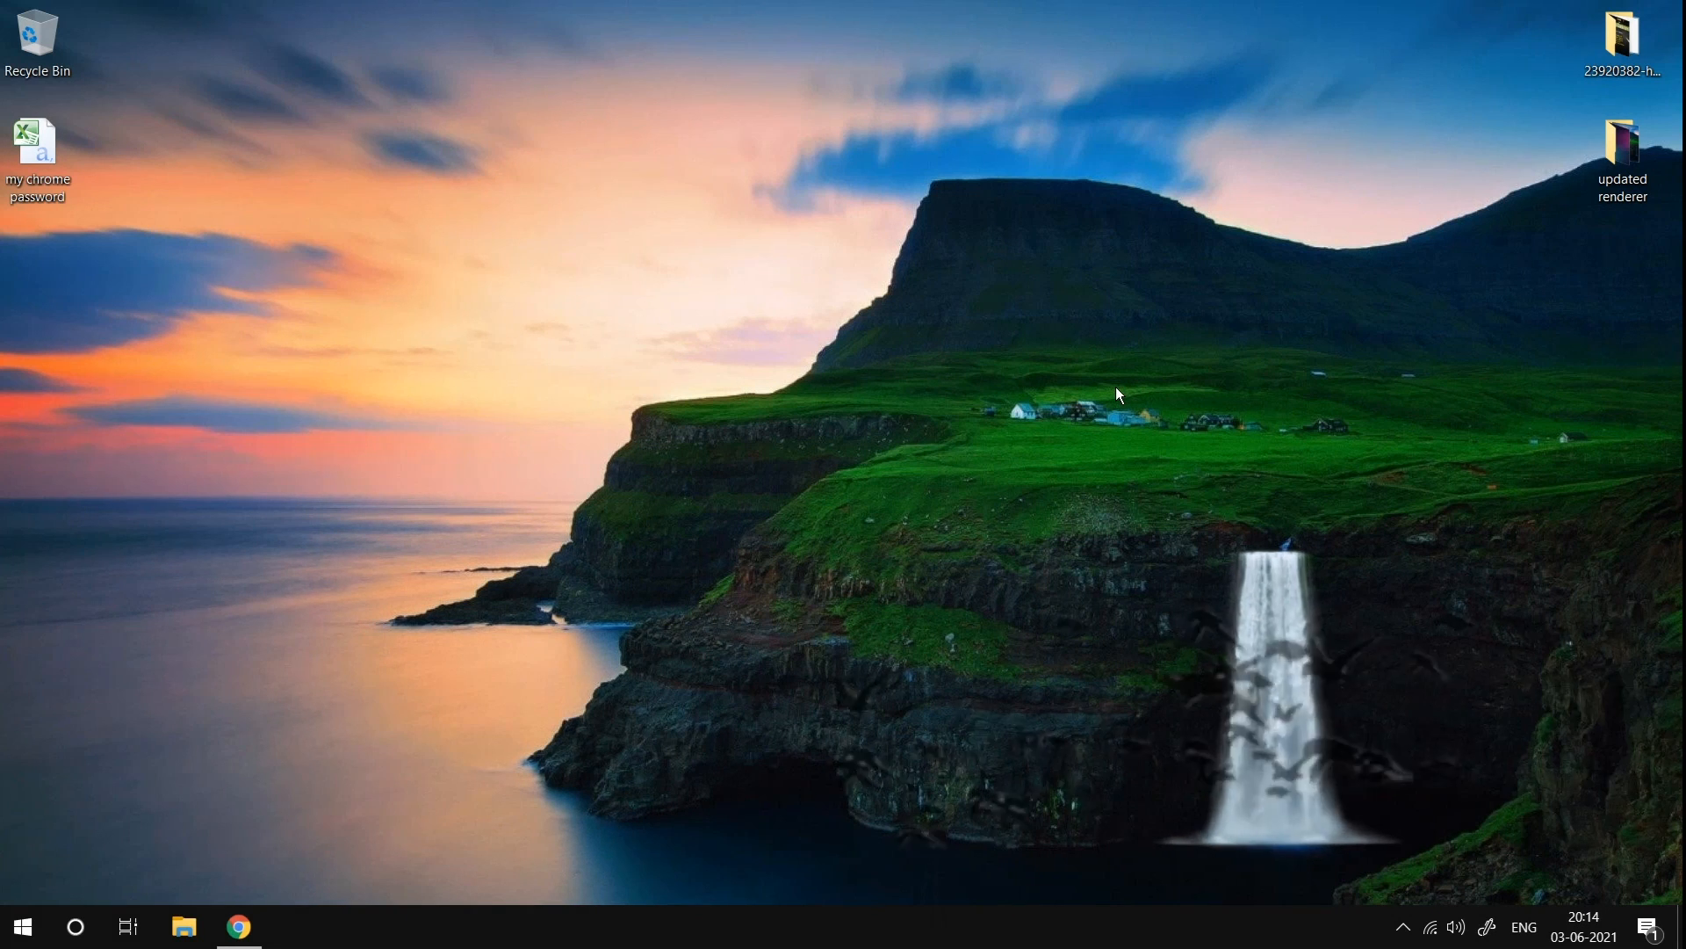
{"action": "mouse_move", "coordinate": [1072, 323]}
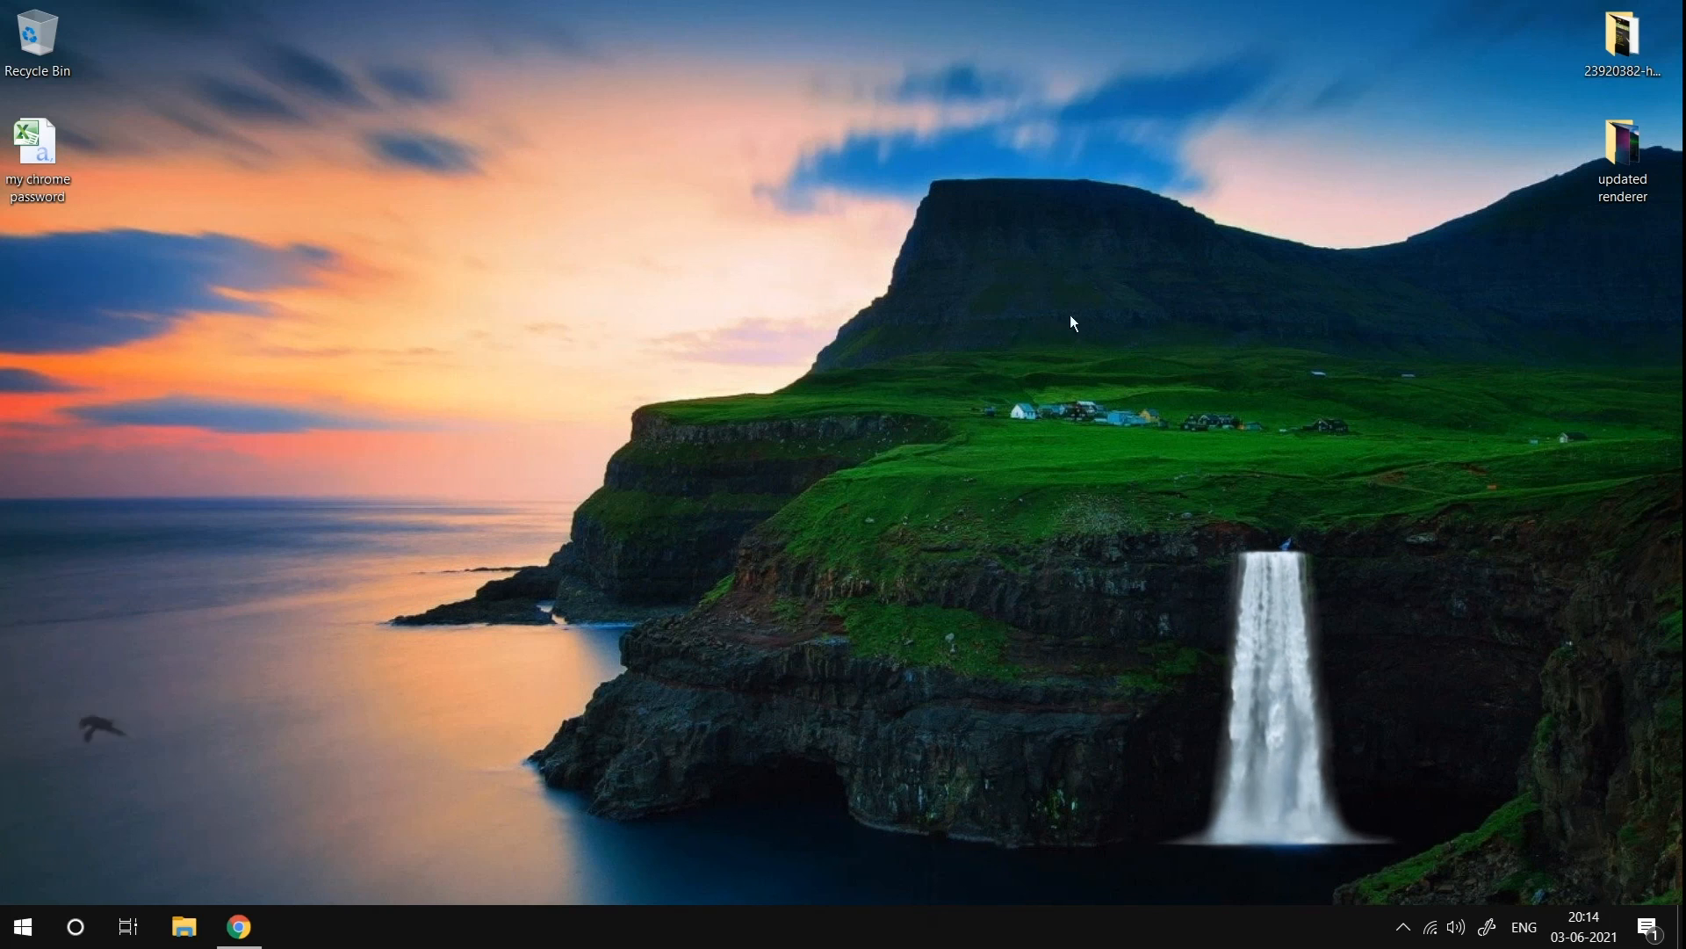